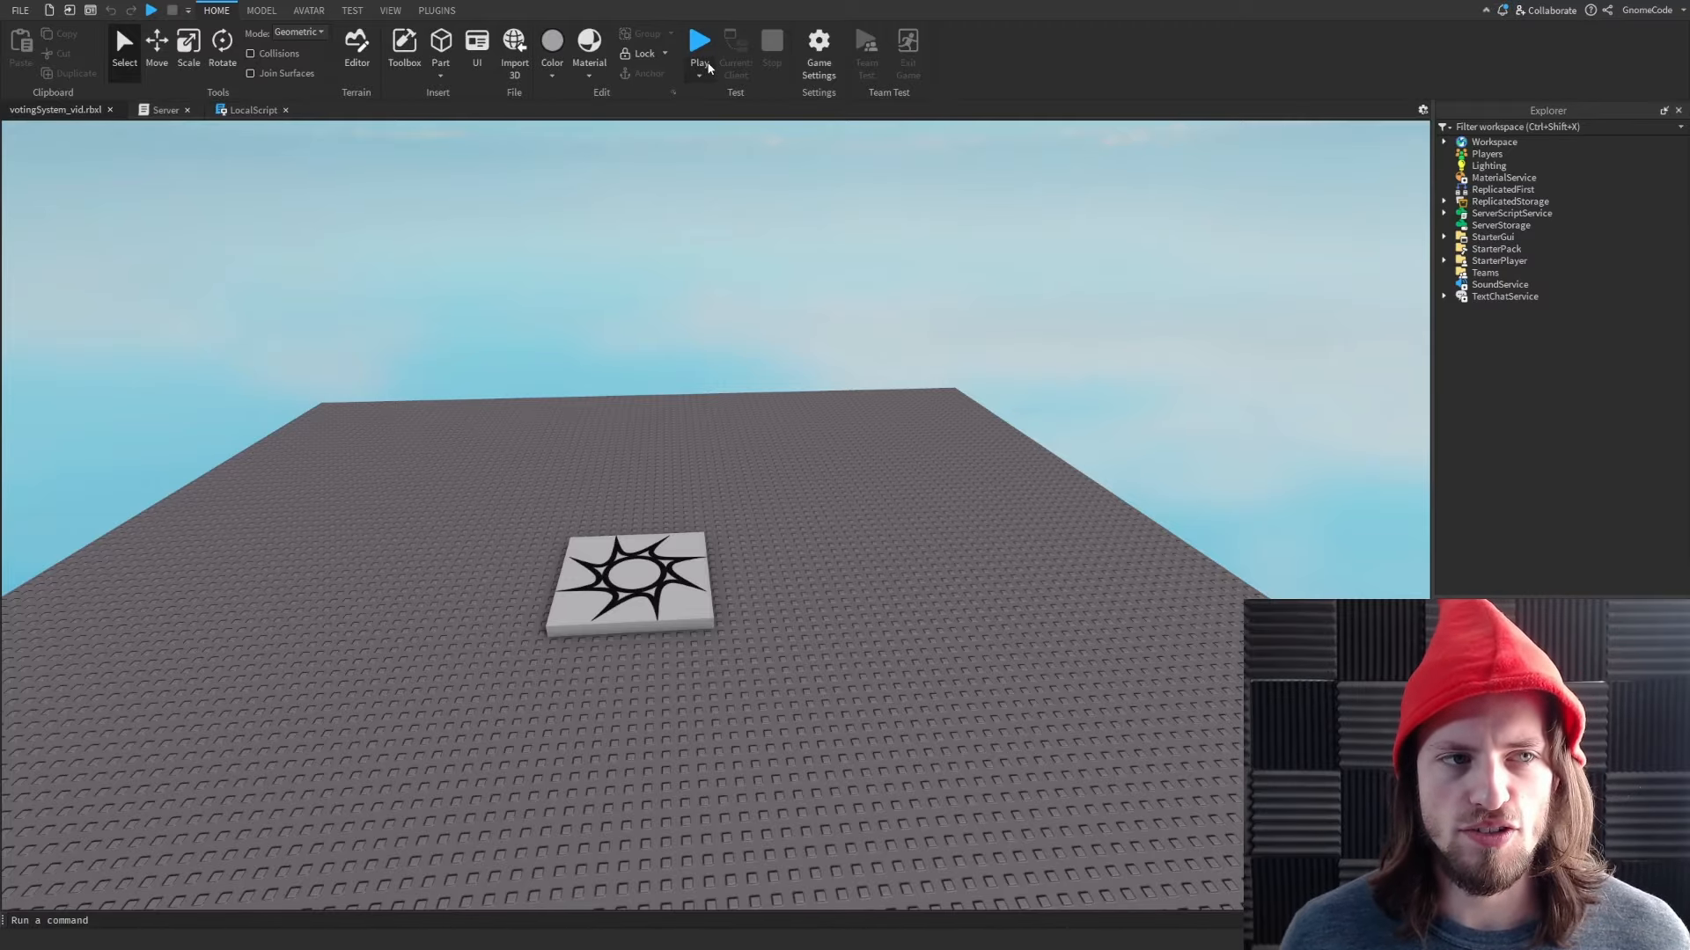
Start a playtest so a round begins on the desert map with the Game countdown
{"action": "left_click", "coordinate": [697, 42]}
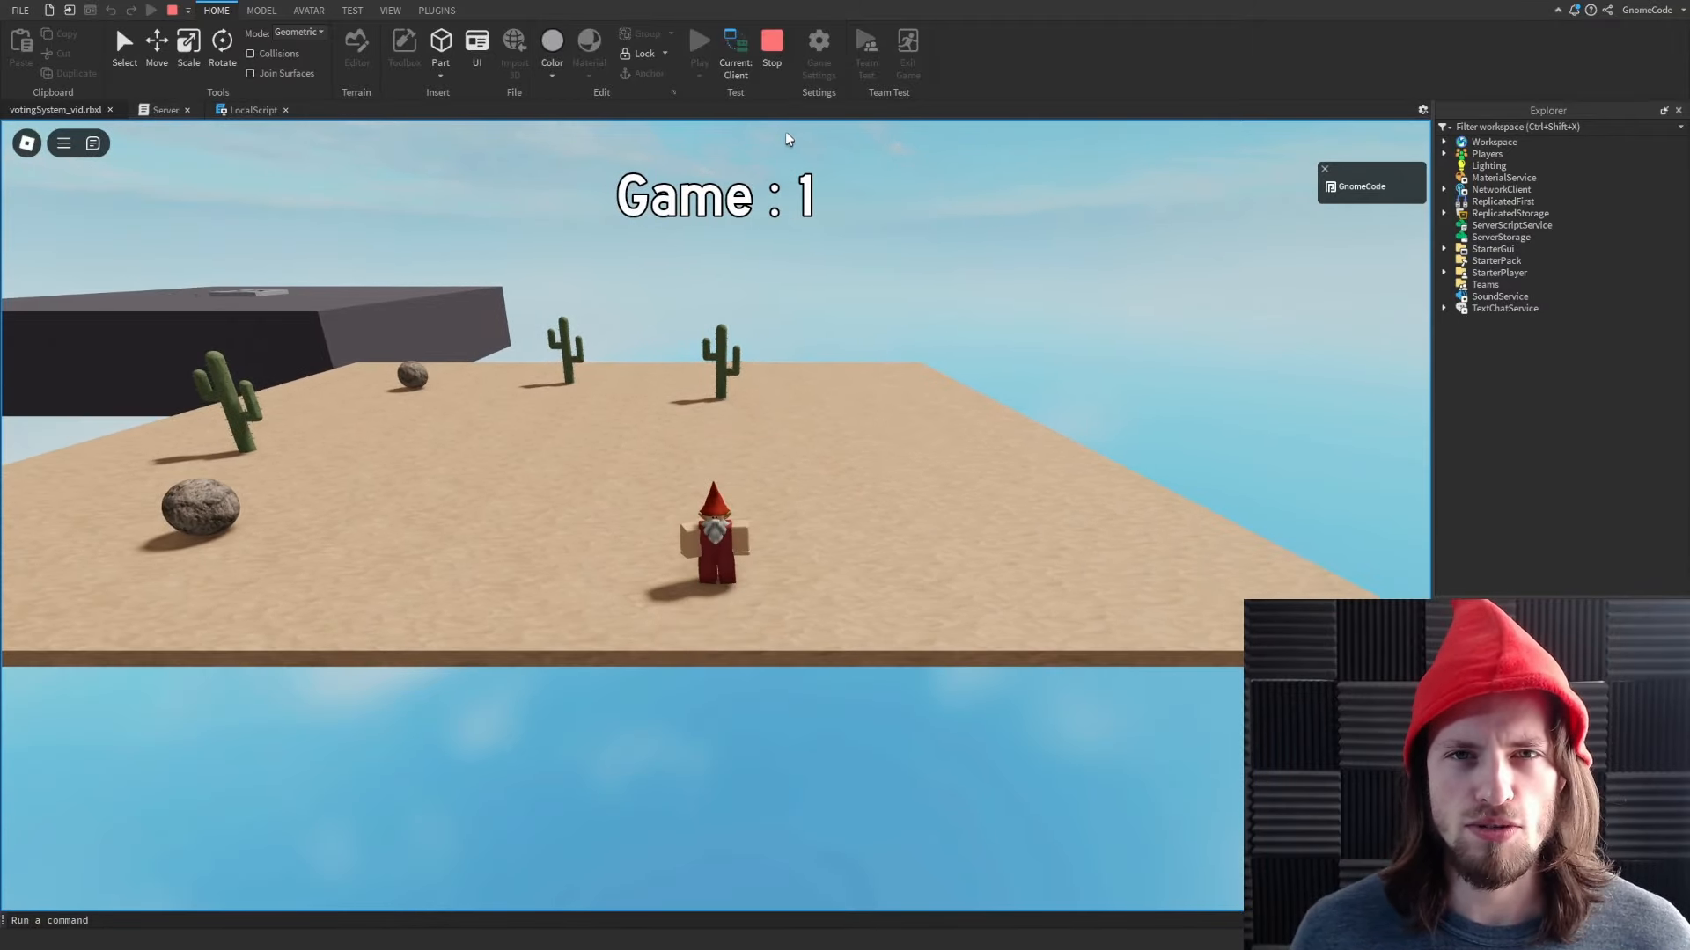
Watch the three-map voting screen, then stop the playtest
{"action": "left_click", "coordinate": [771, 44]}
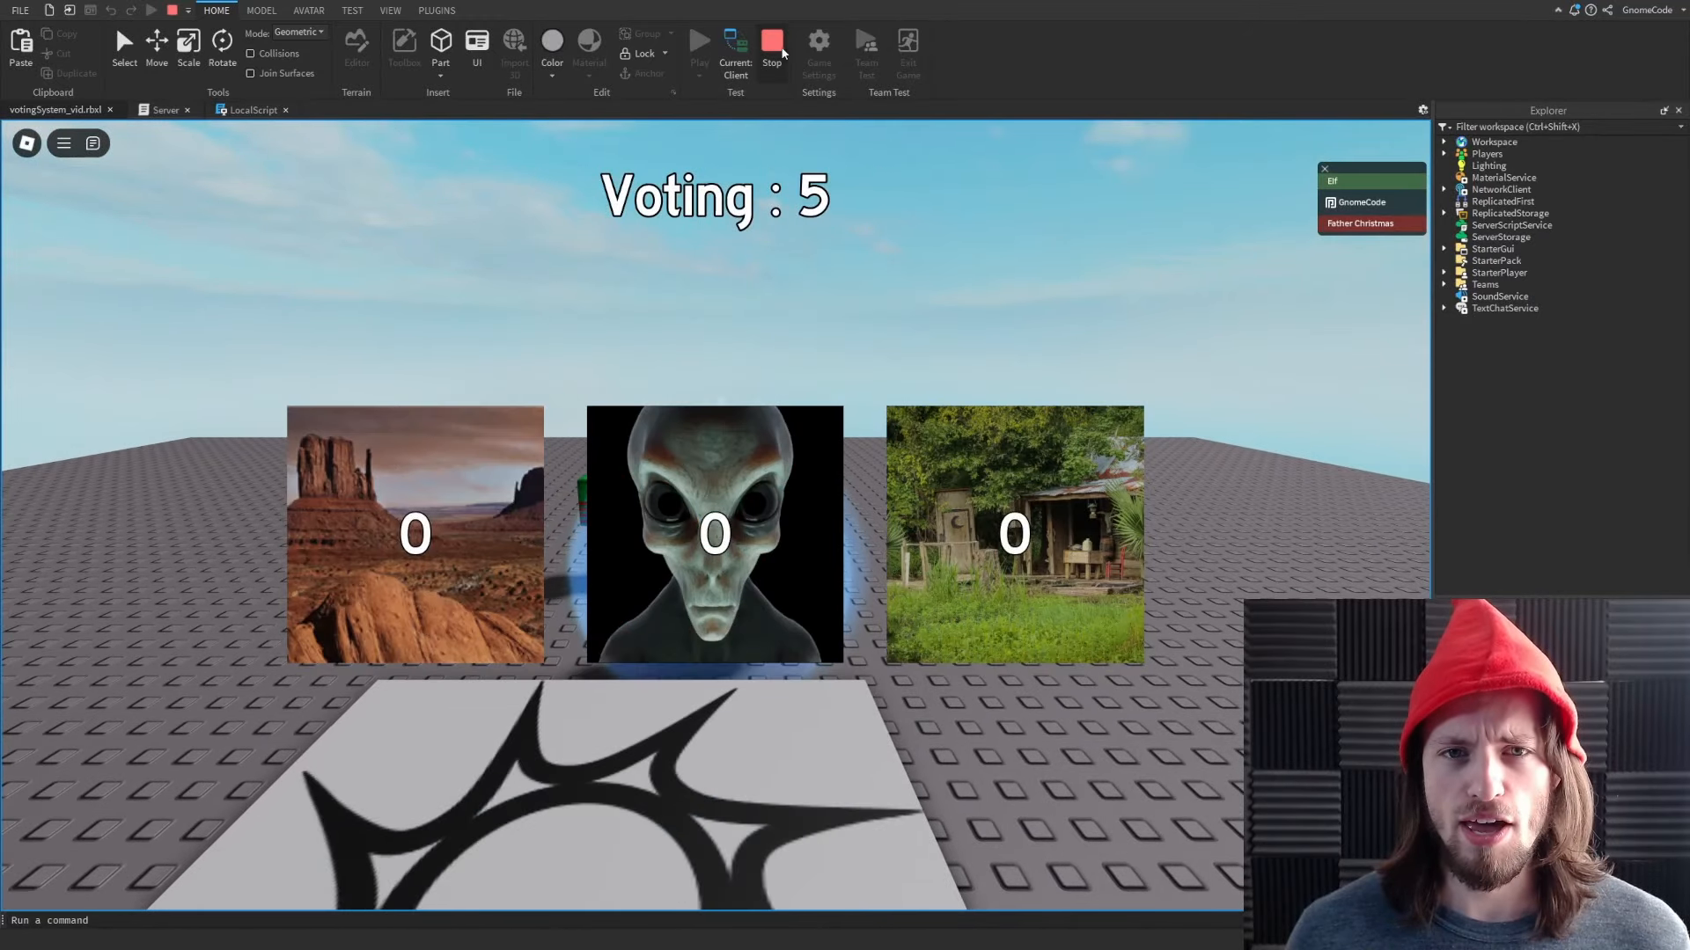
{"action": "left_click", "coordinate": [772, 43]}
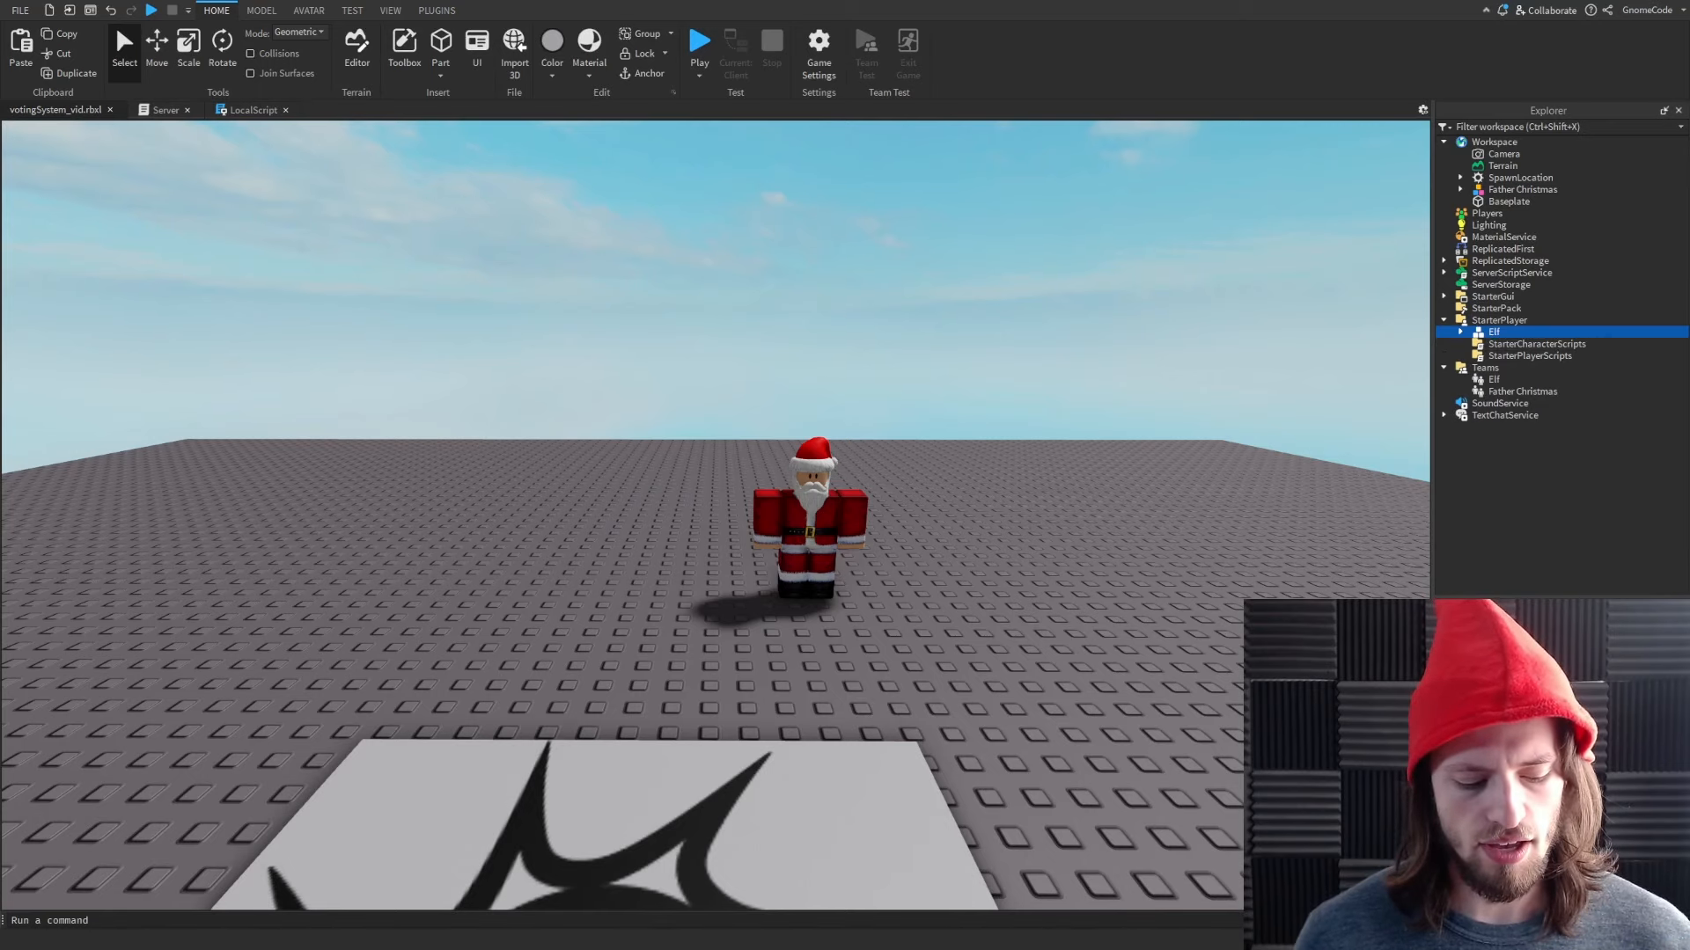
Rename the Elf model to StarterCharacter, then start and stop a playtest
{"action": "left_click", "coordinate": [1522, 331]}
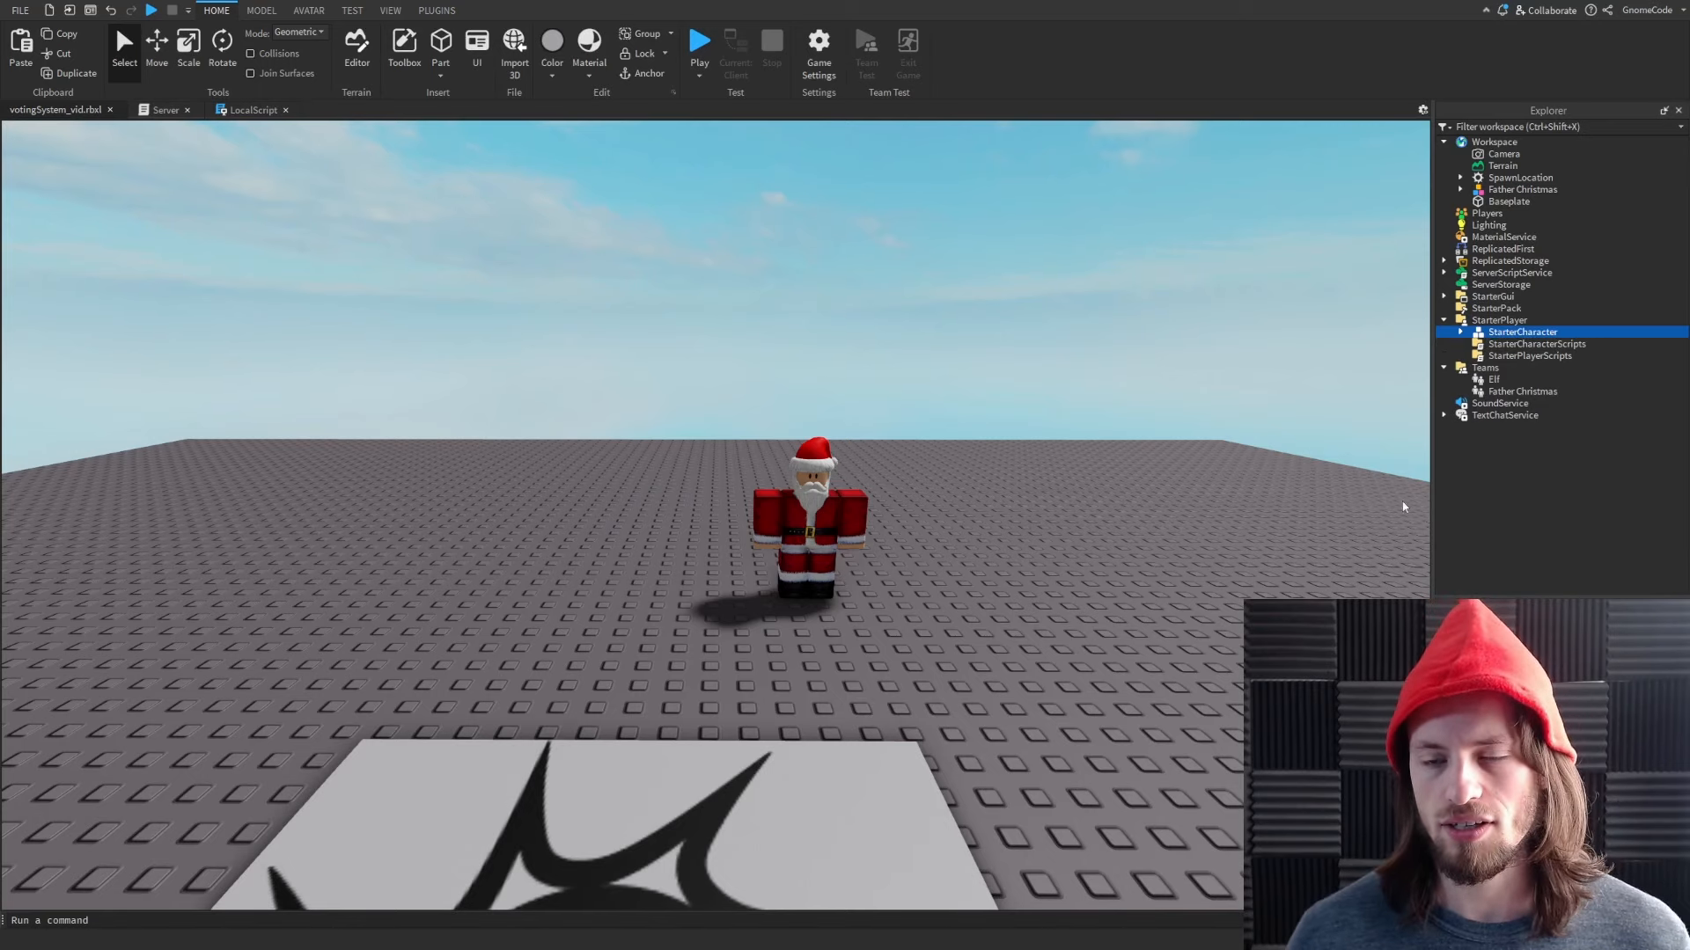
{"action": "left_click", "coordinate": [698, 43]}
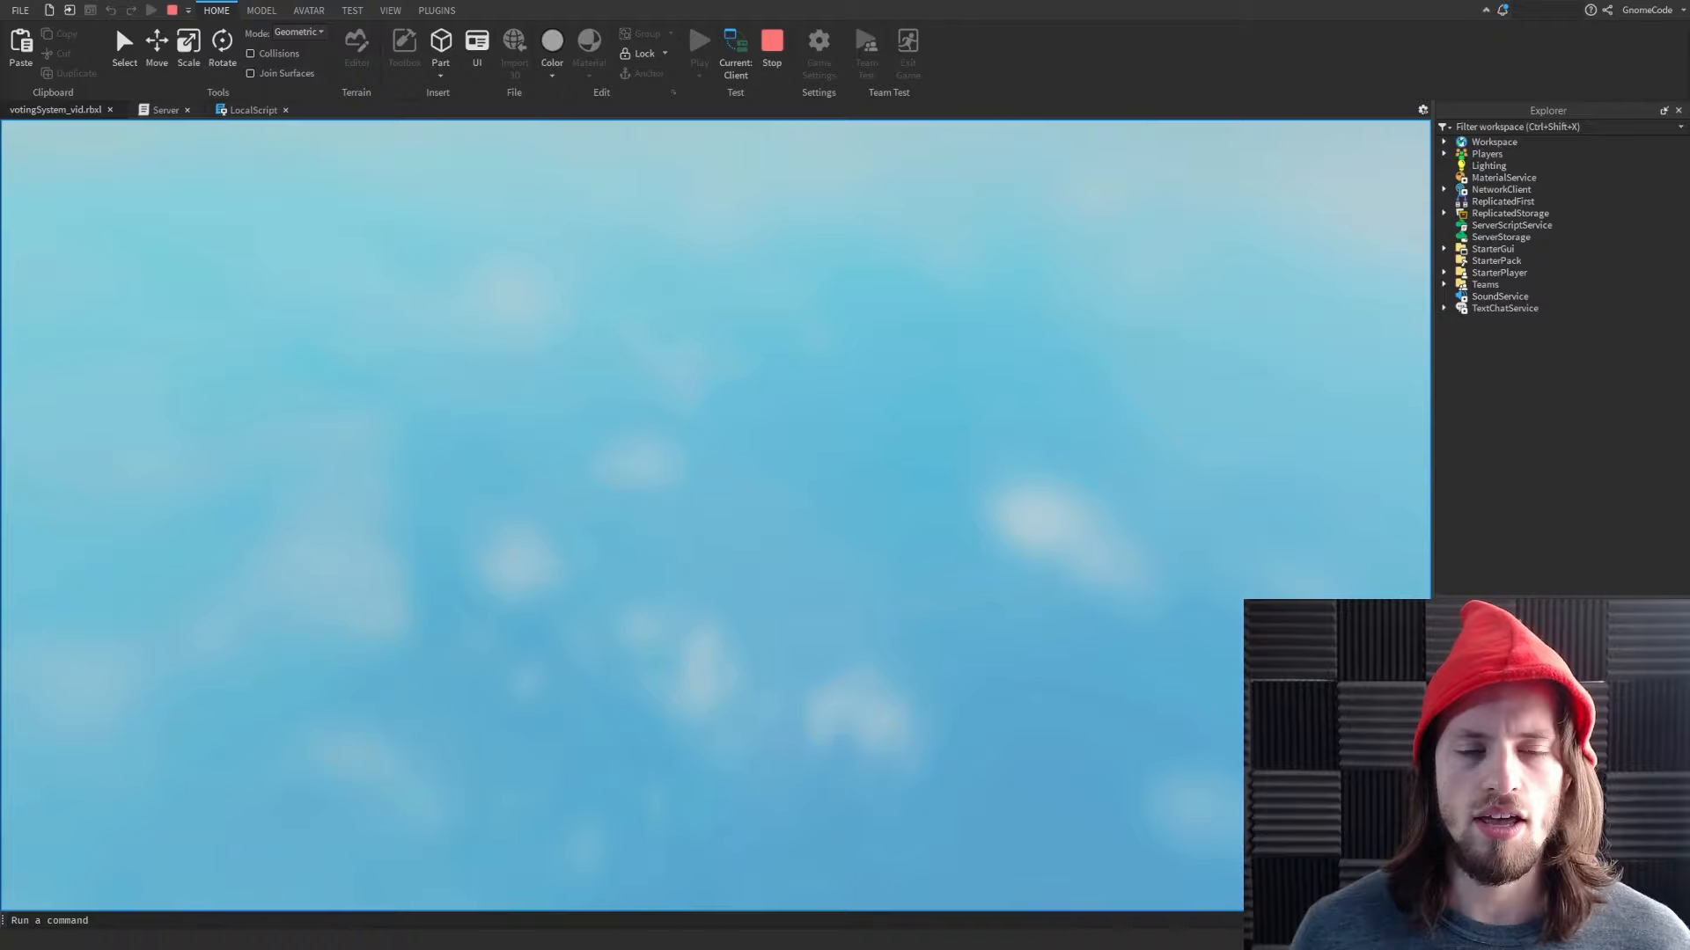
{"action": "left_click", "coordinate": [698, 43]}
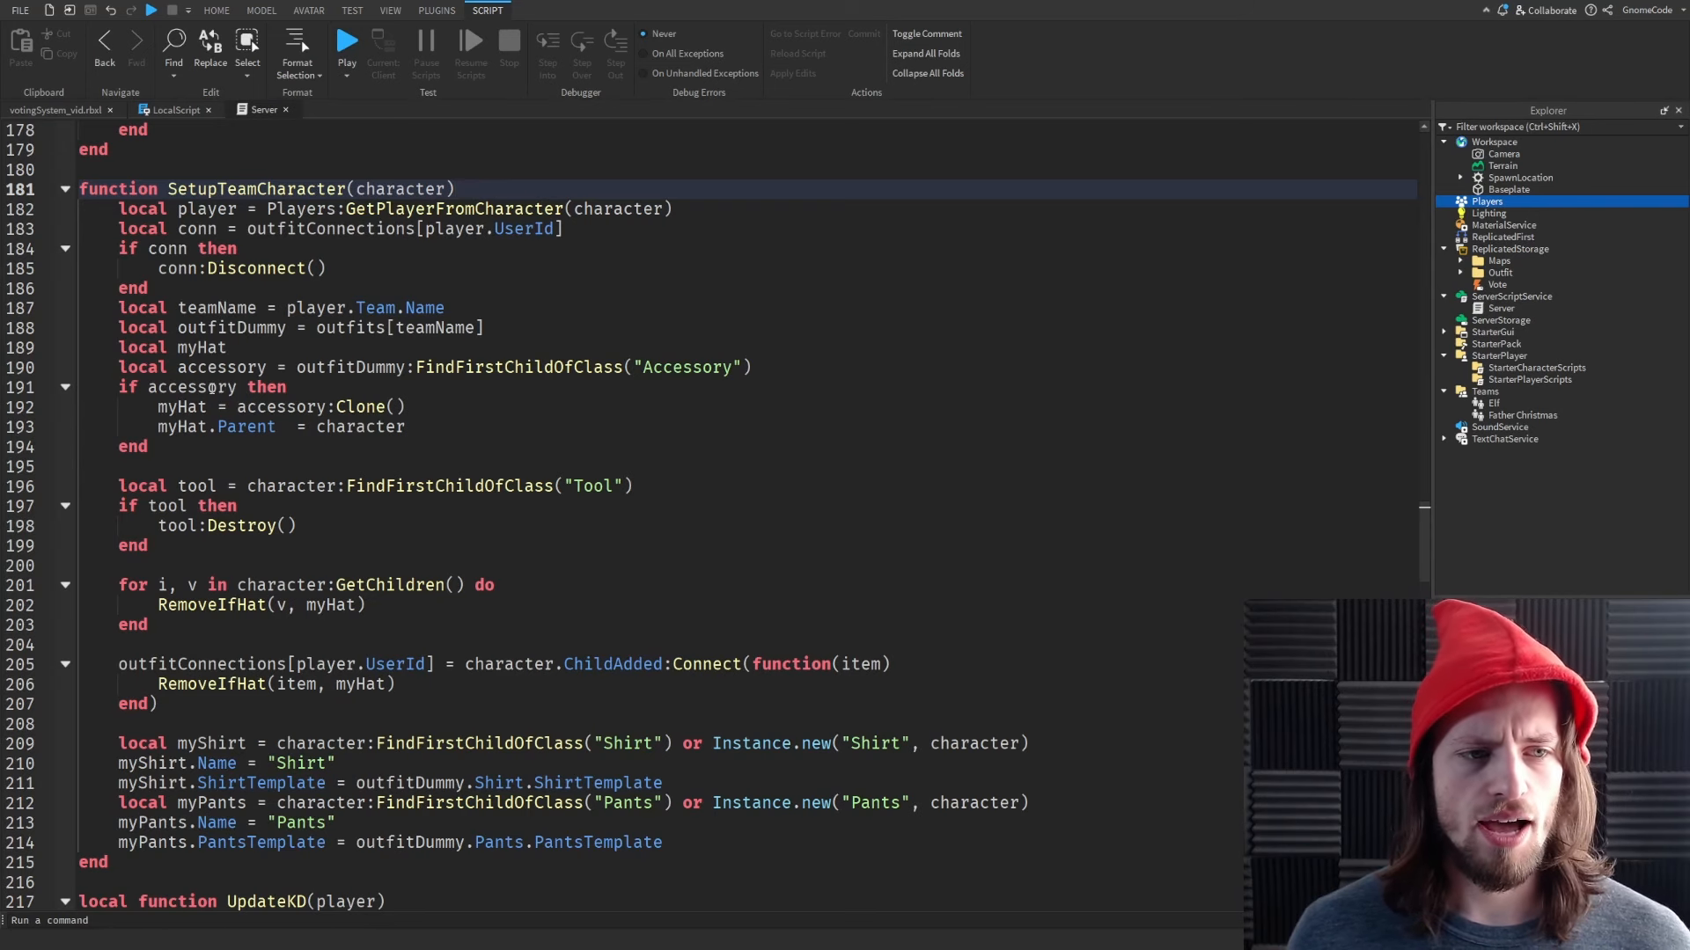
Playtest to confirm the Elf outfit, then expand Outfit and select Father Christmas
{"action": "scroll", "scroll_direction": "down", "scroll_amount": 3}
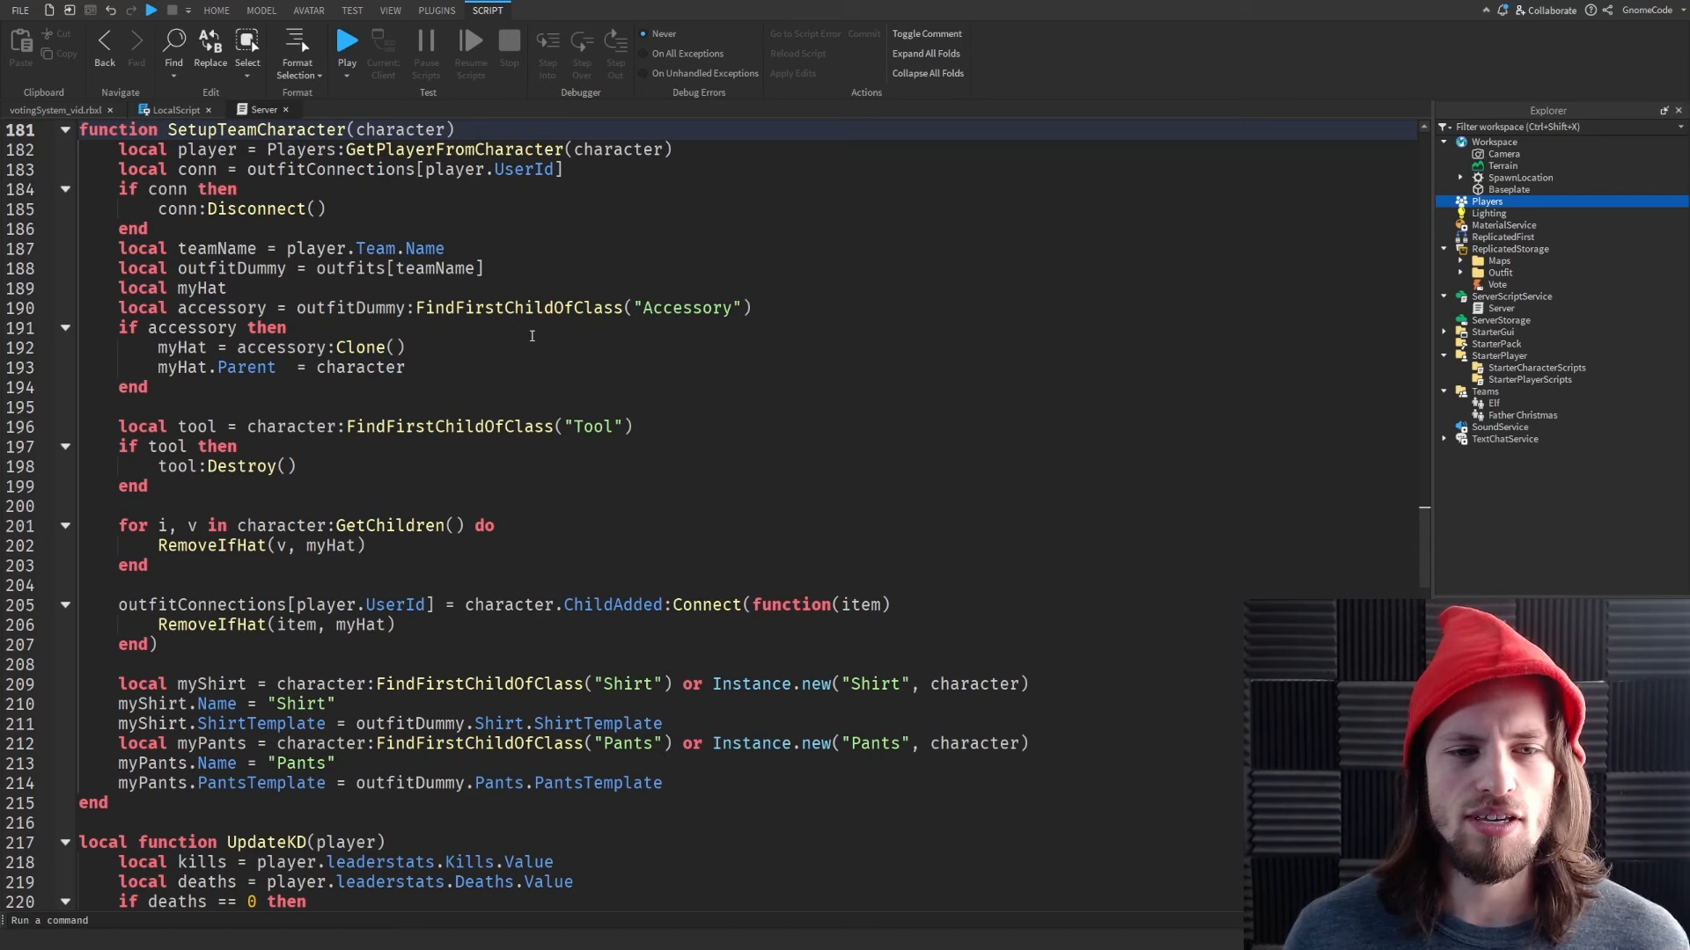
{"action": "scroll", "scroll_direction": "down", "scroll_amount": 3}
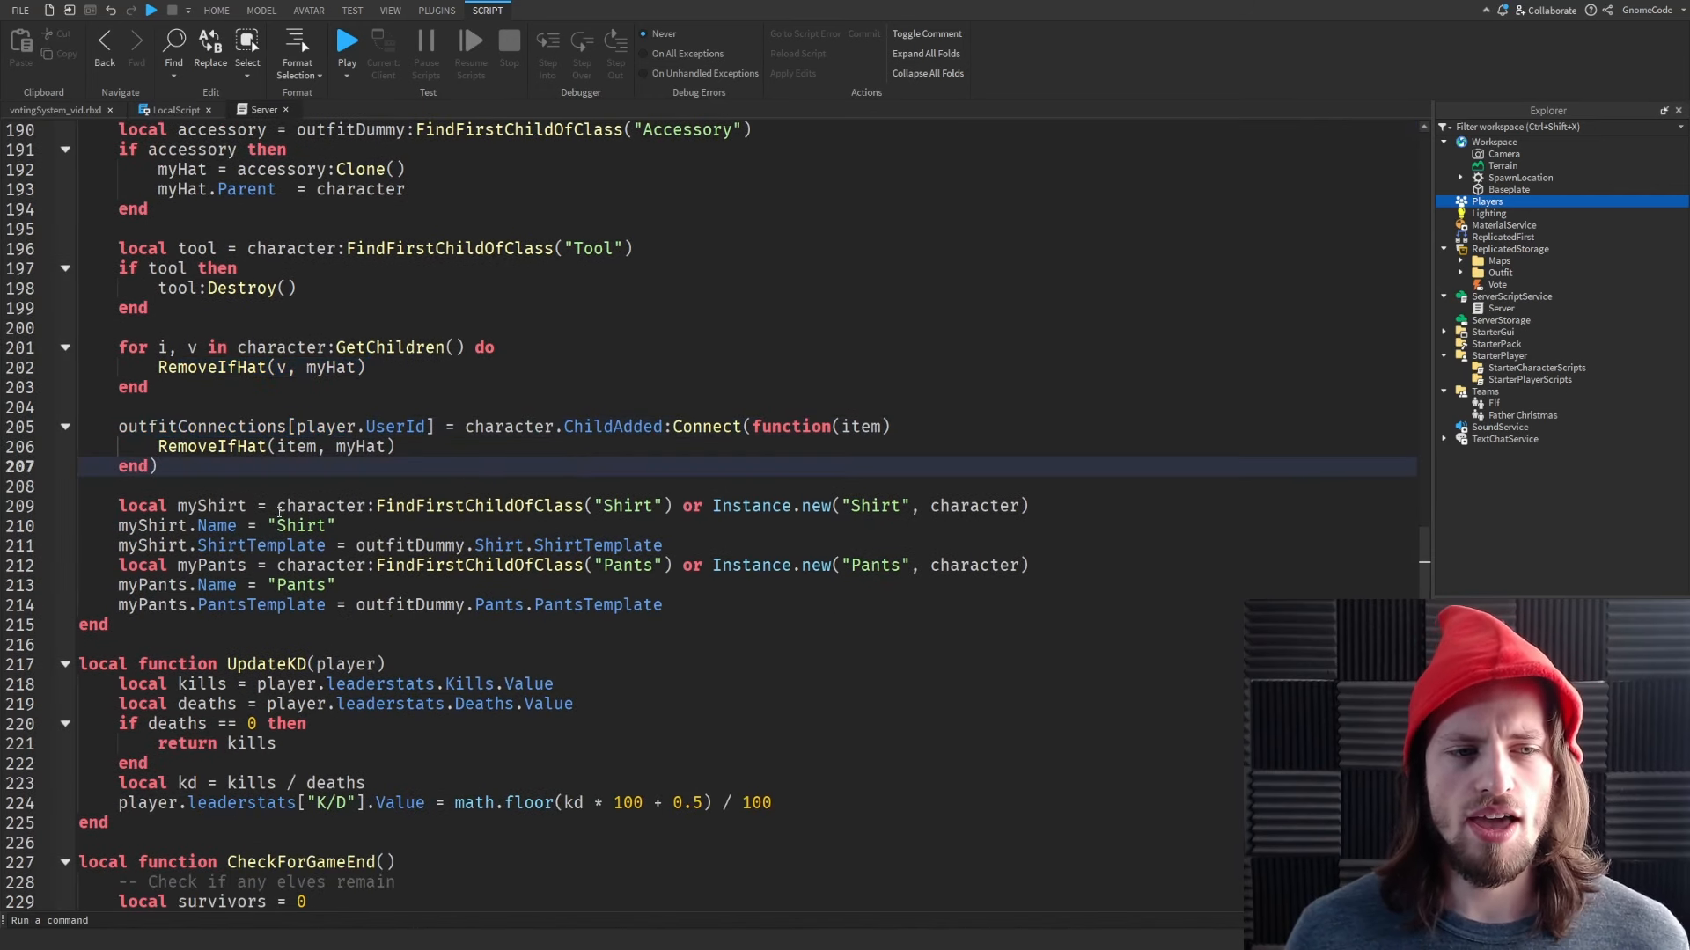
{"action": "left_click", "coordinate": [1499, 272]}
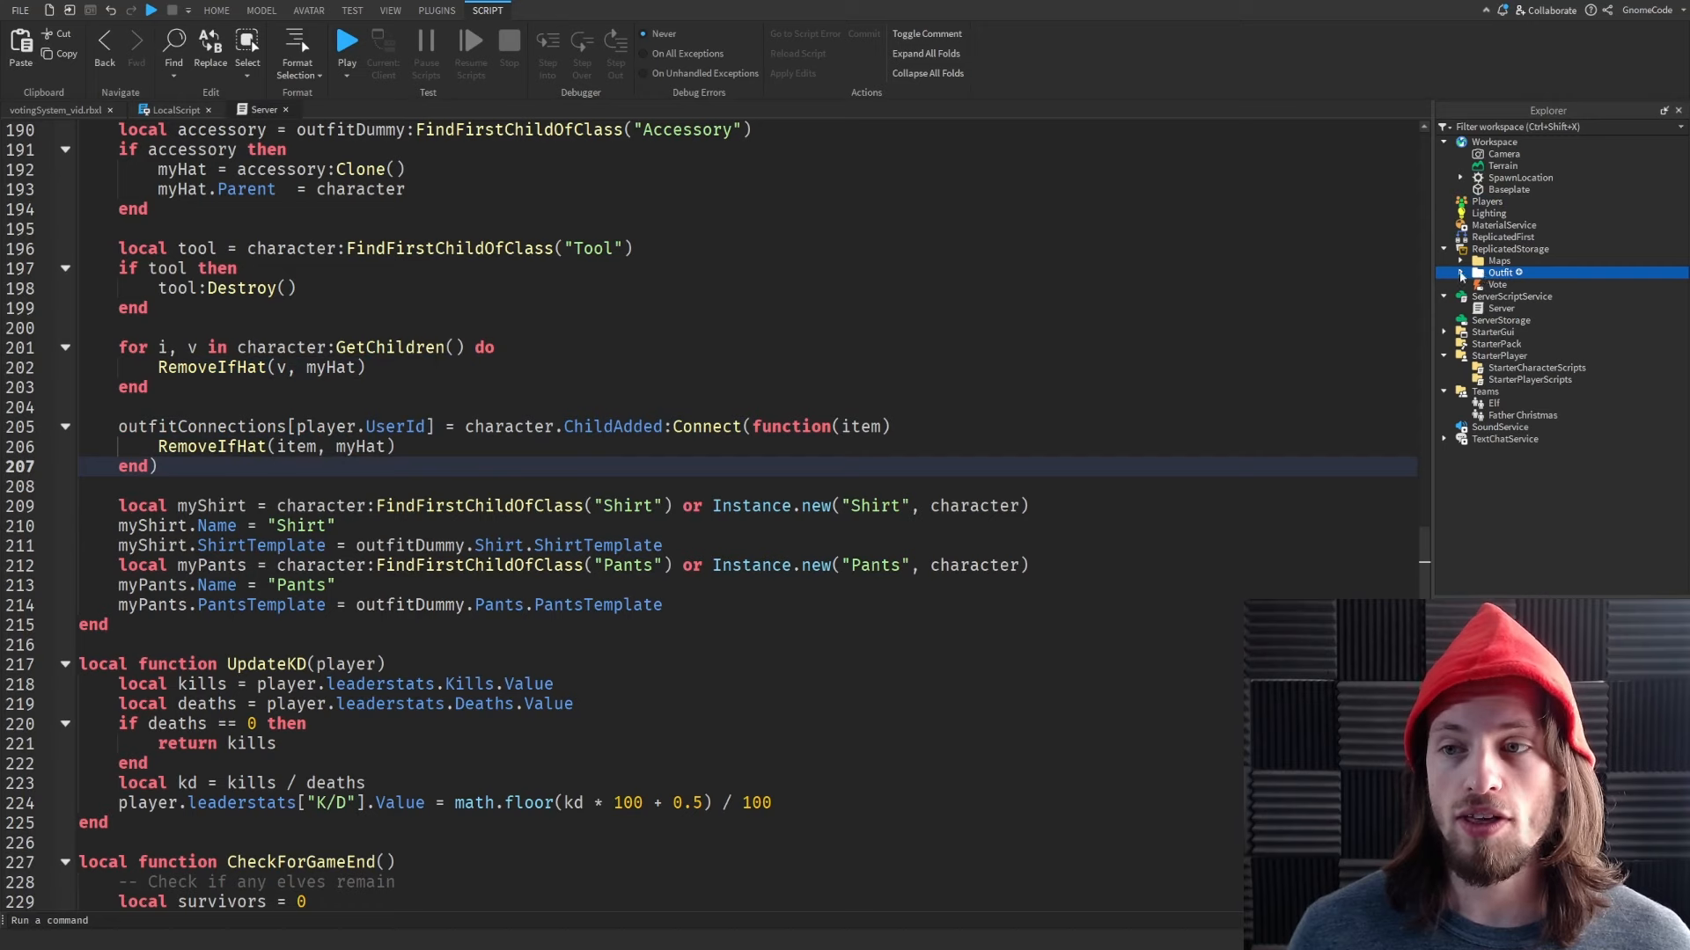
{"action": "left_click", "coordinate": [1461, 273]}
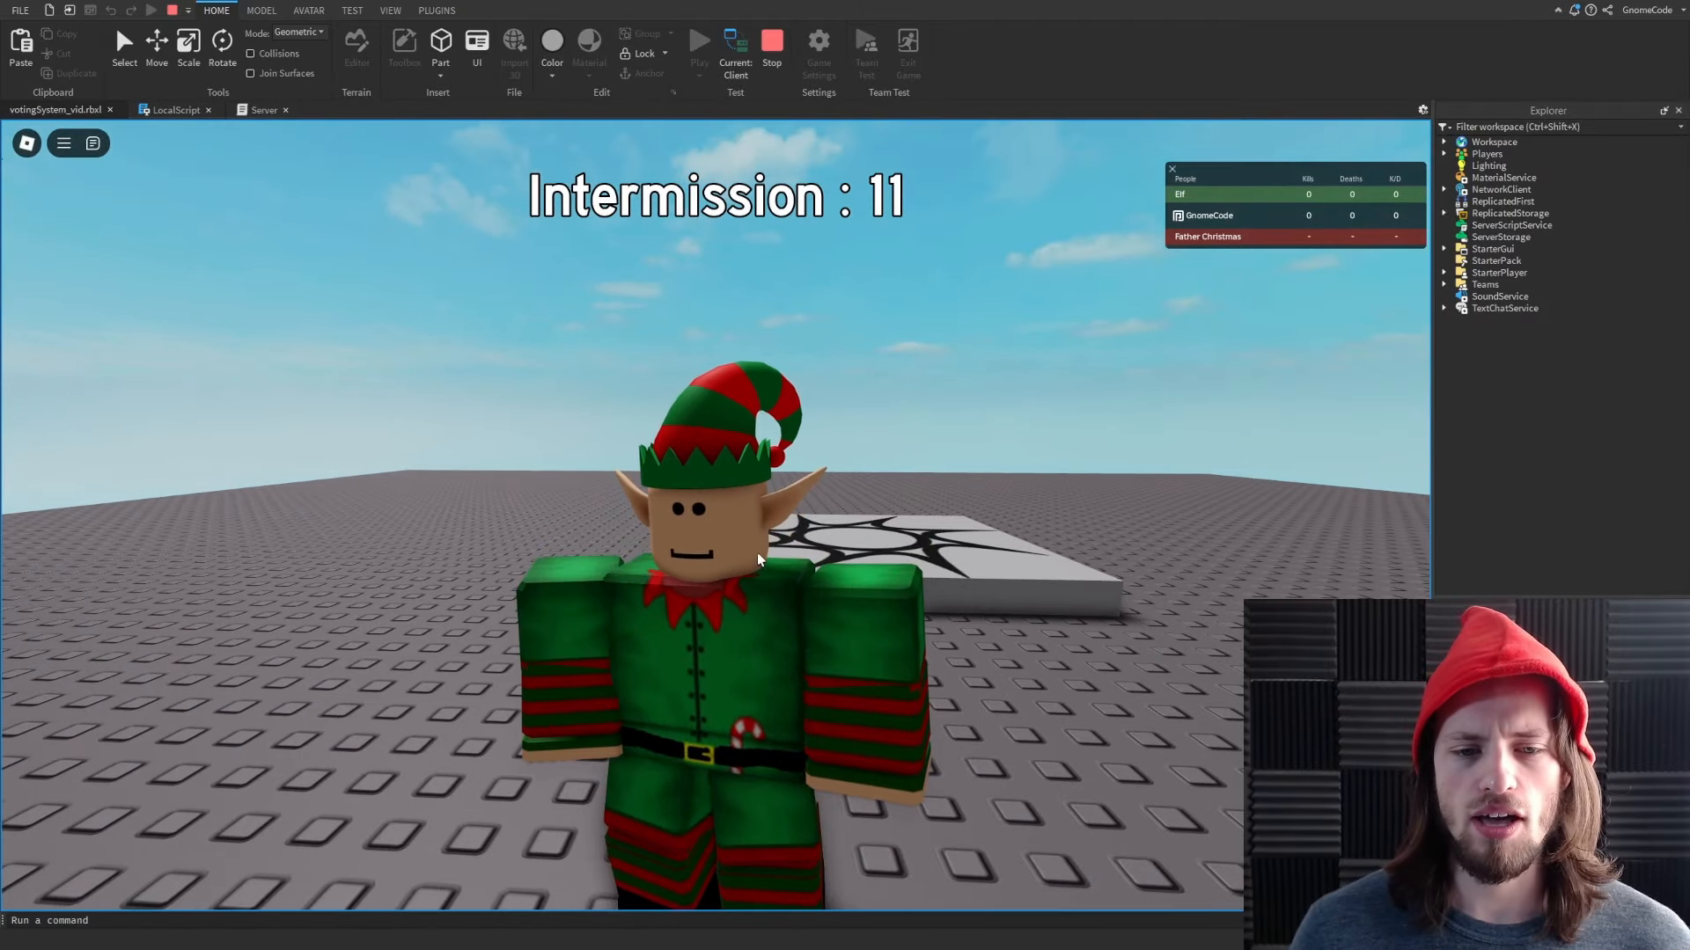
{"action": "left_click", "coordinate": [771, 45]}
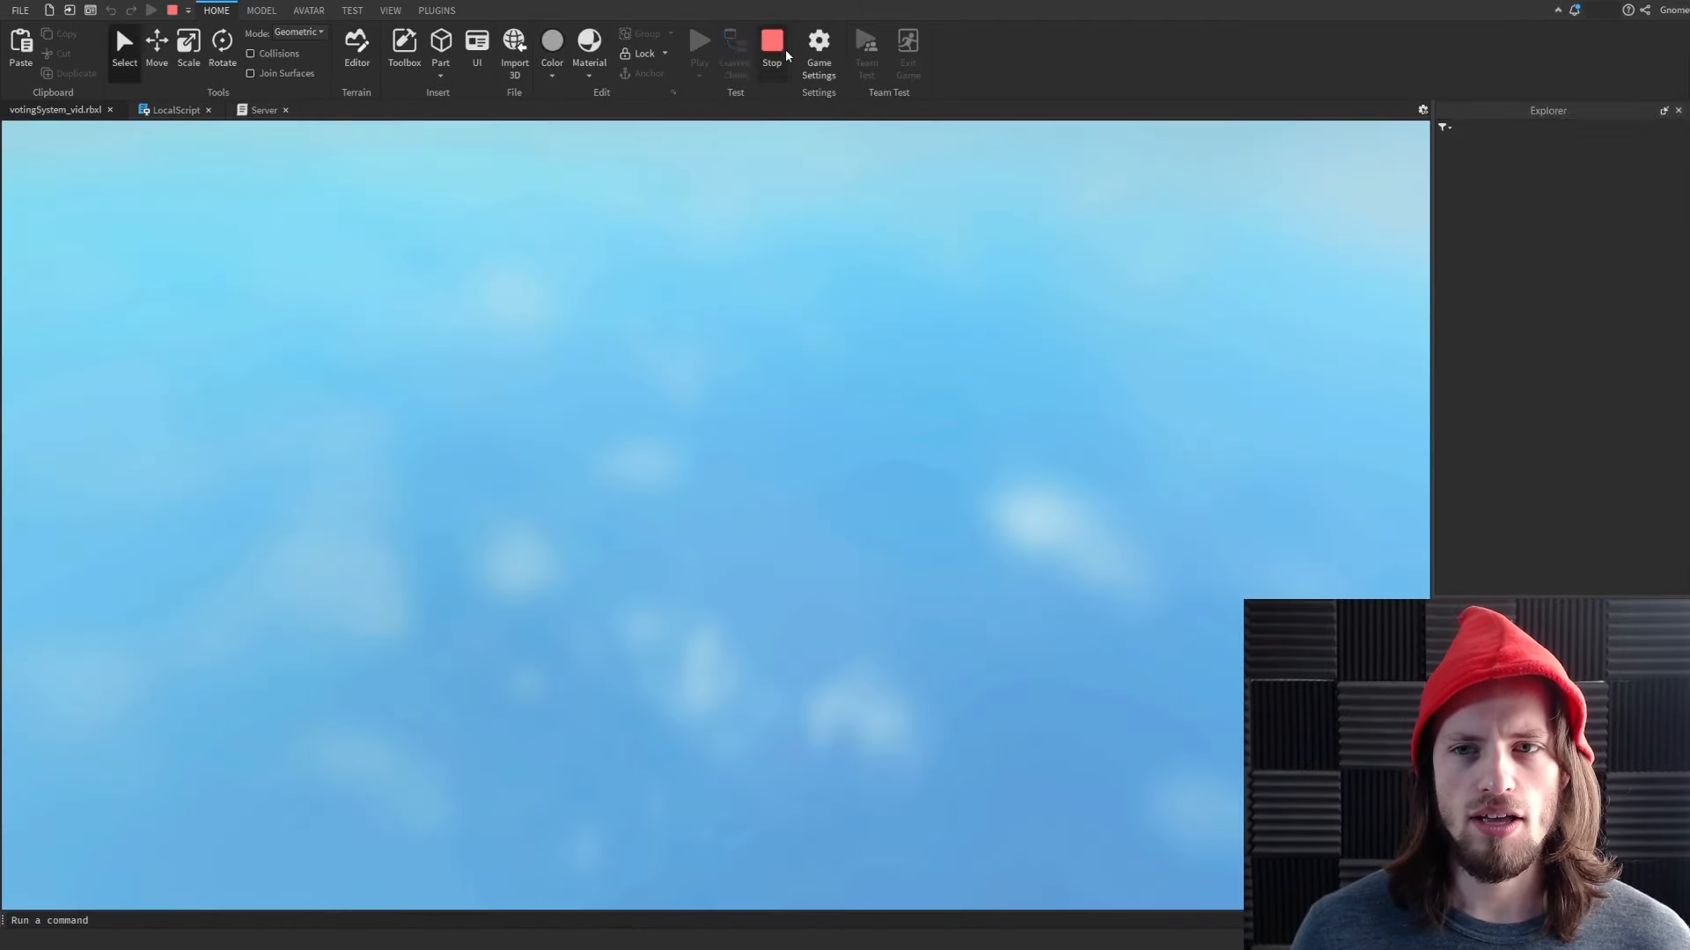
{"action": "left_click", "coordinate": [772, 42]}
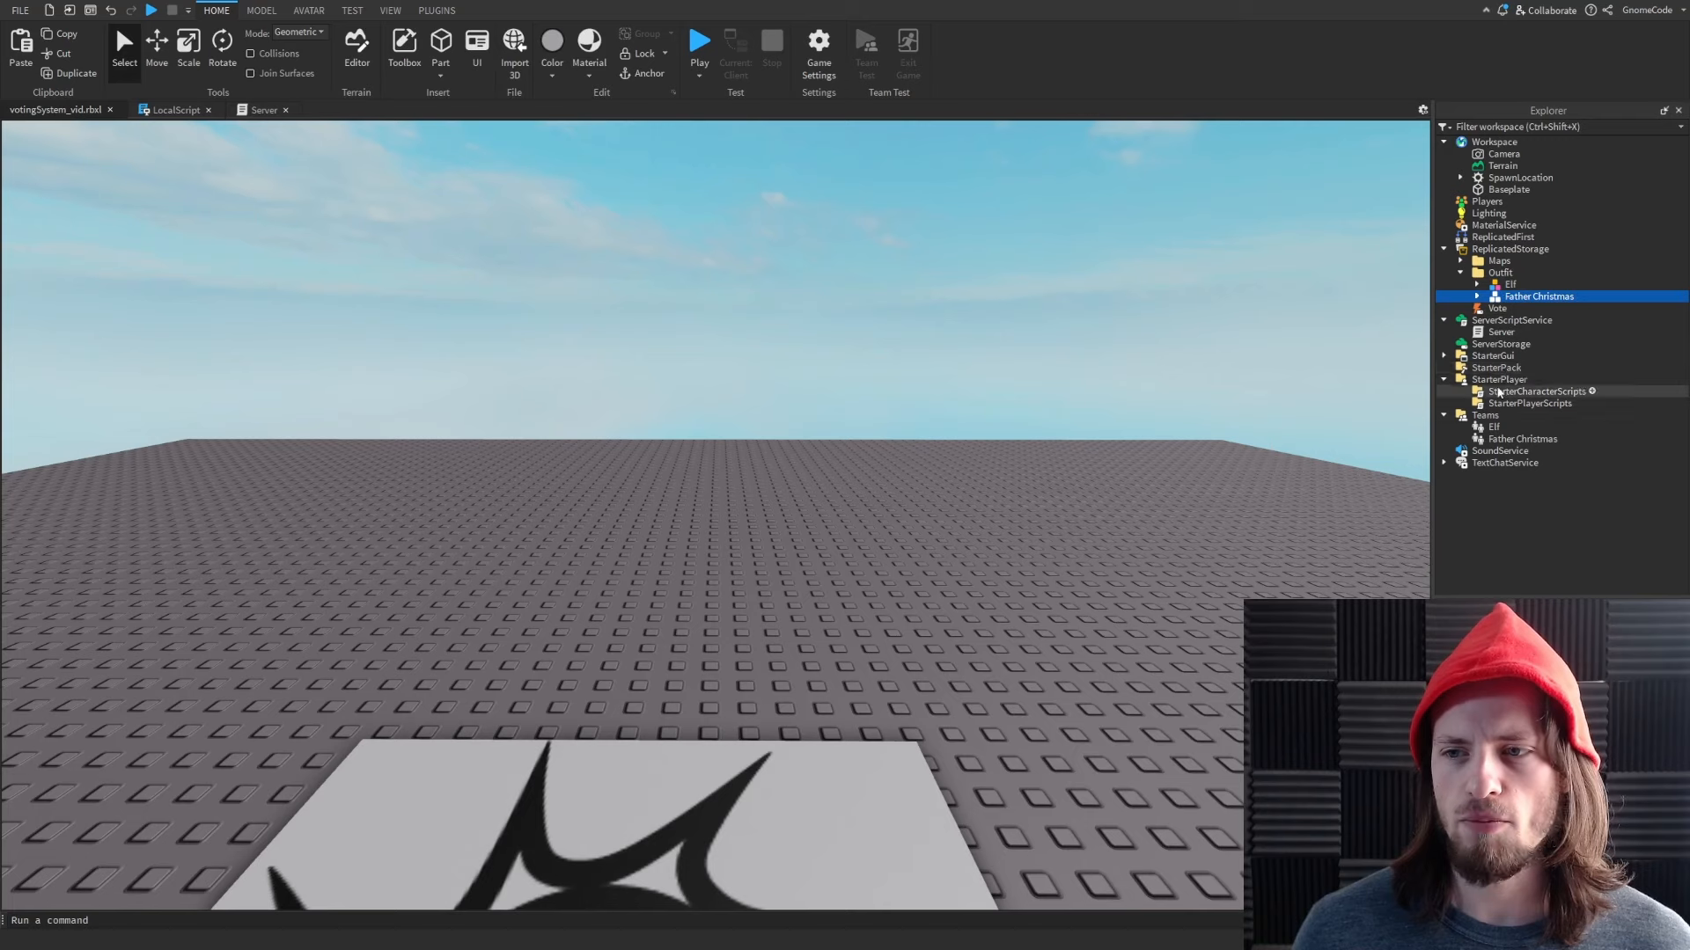
{"action": "left_click", "coordinate": [1494, 427]}
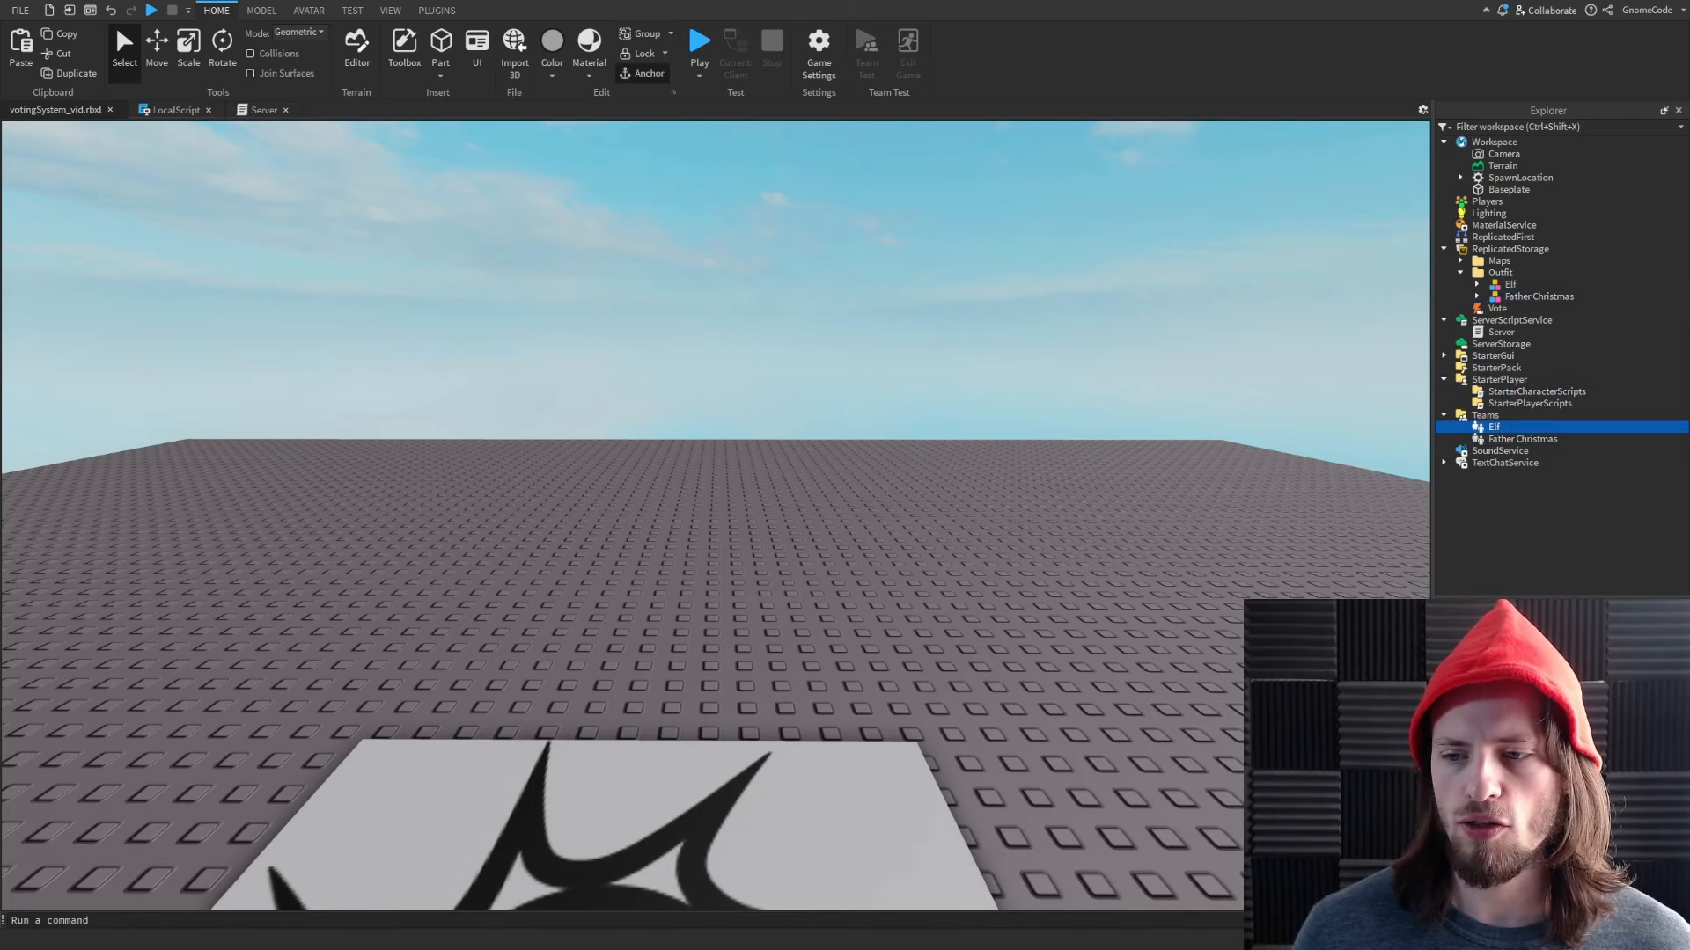
Move the Desert map from ReplicatedStorage Maps into Workspace and select its Spawn
{"action": "left_click", "coordinate": [698, 41]}
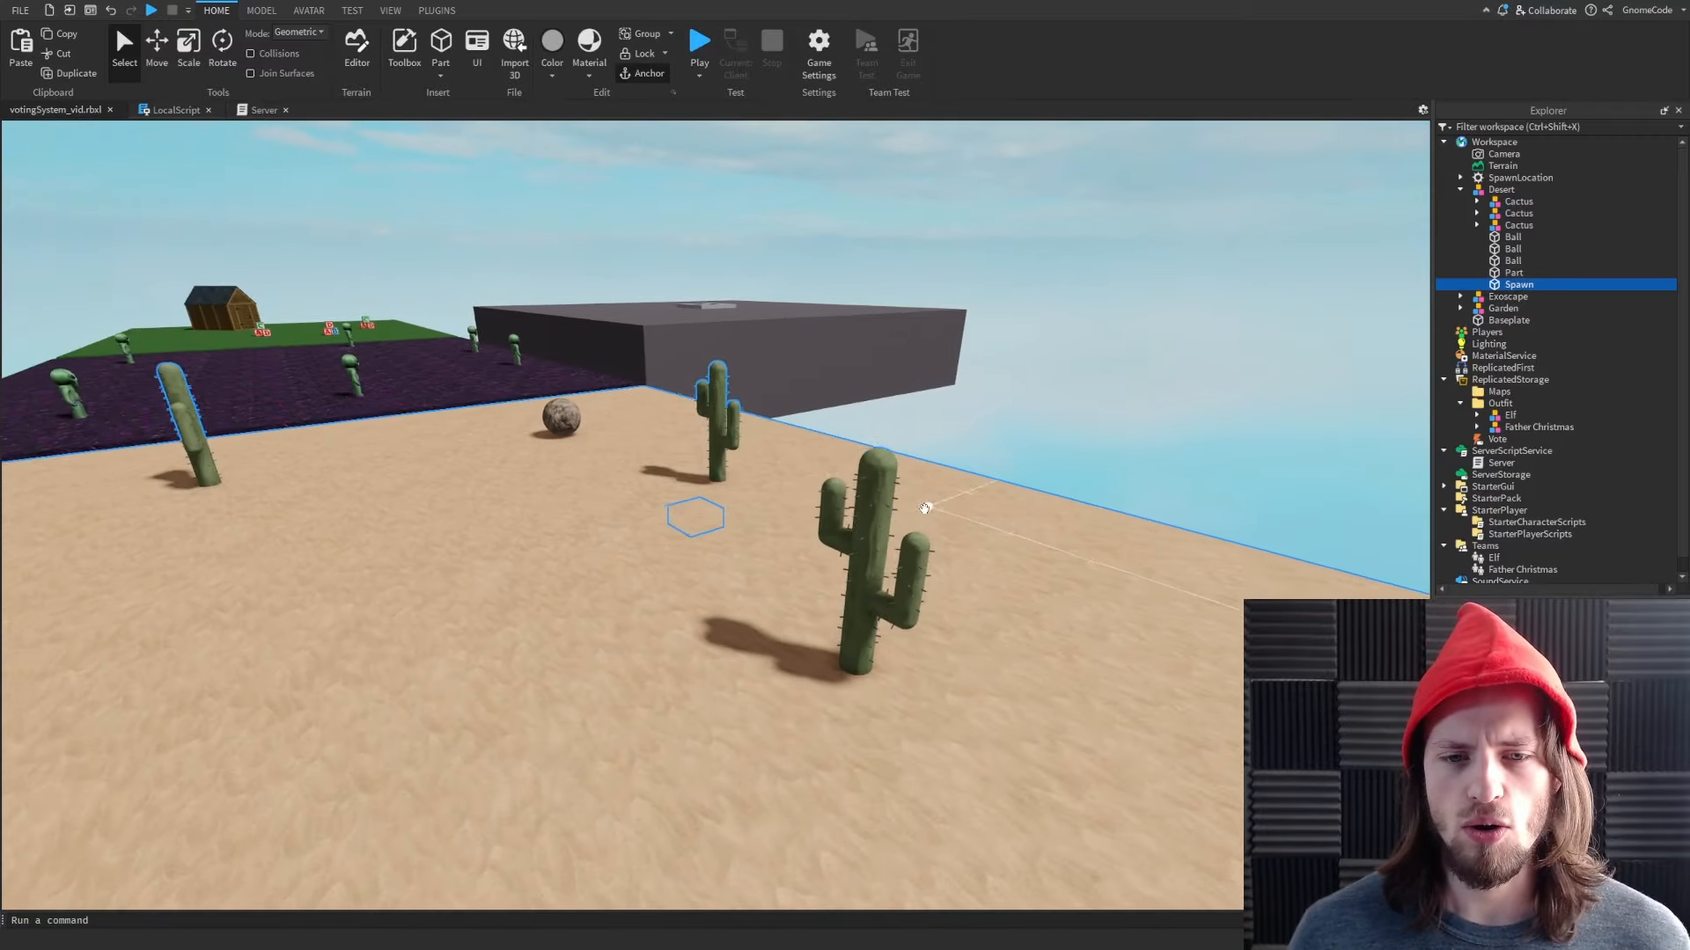
Duplicate the Desert map's Spawn part and rename the copy SantaSpawn
{"action": "left_click", "coordinate": [157, 44]}
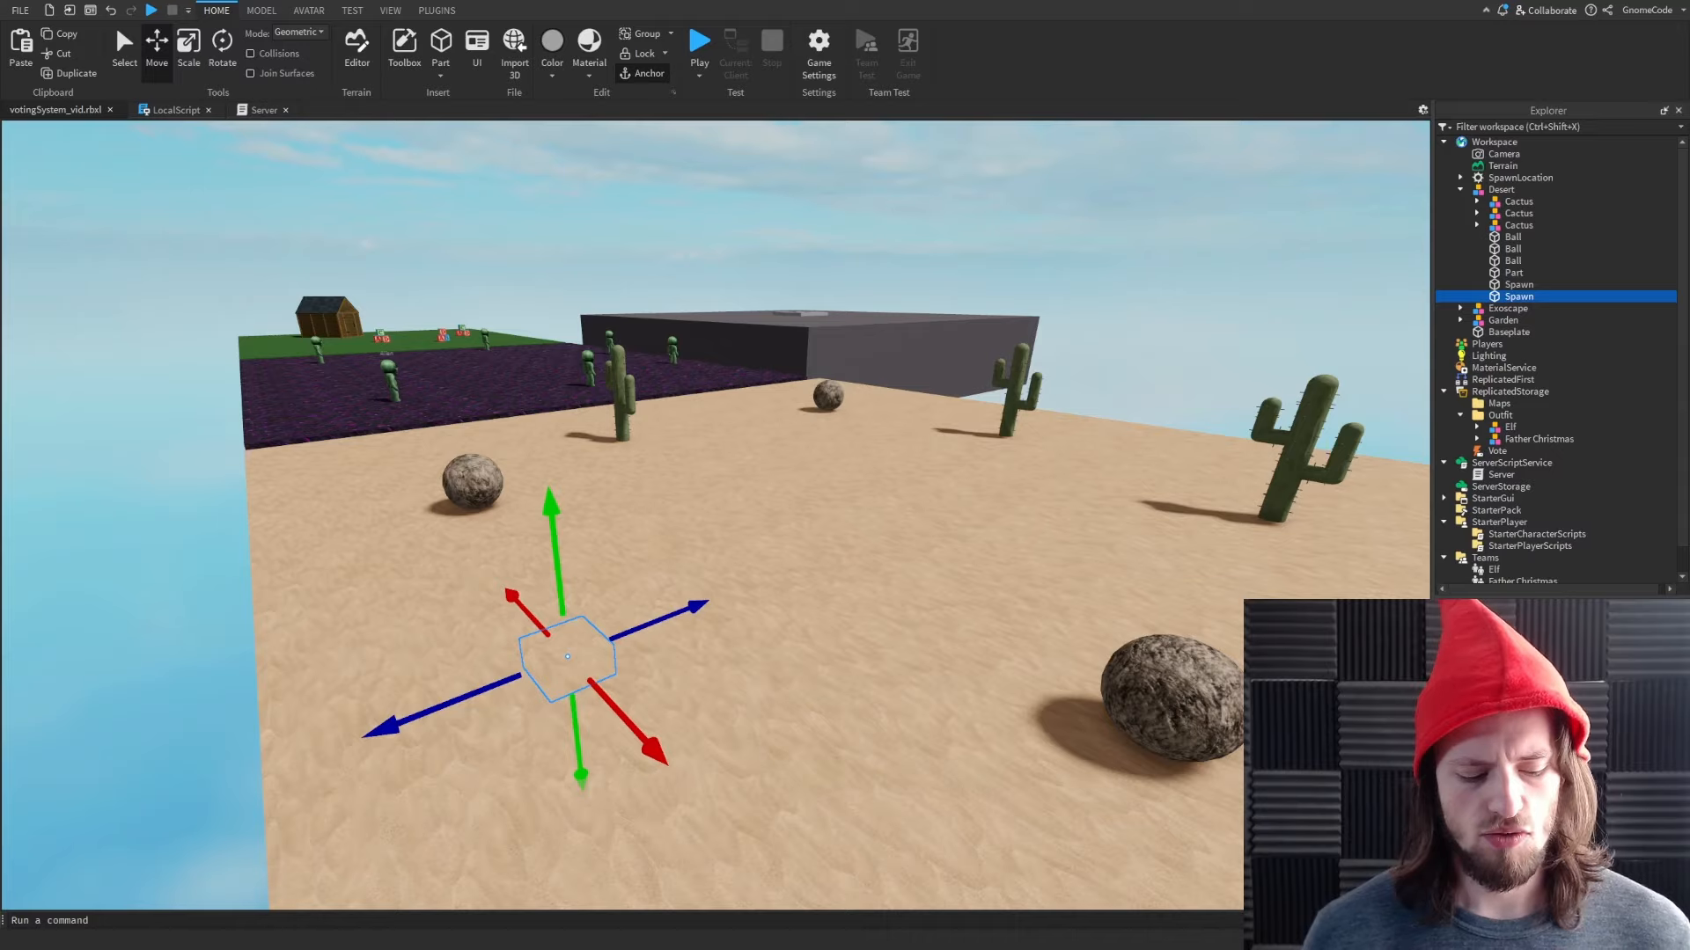
{"action": "type", "text": "SantaSpawn"}
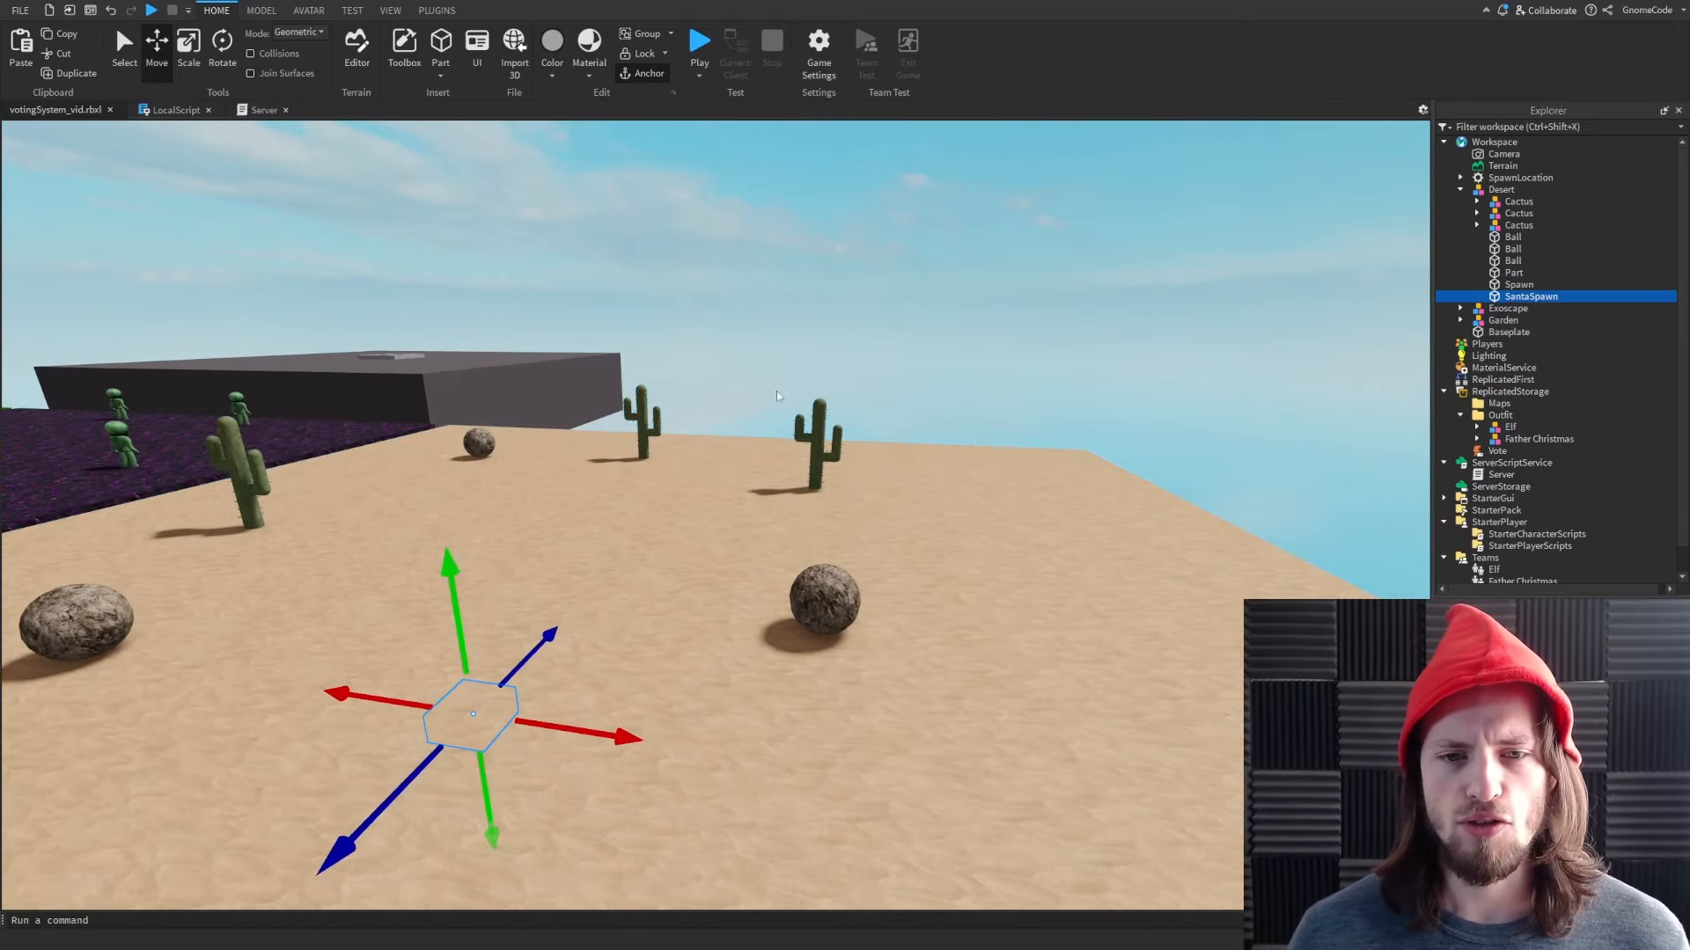
{"action": "mouse_move", "coordinate": [921, 377]}
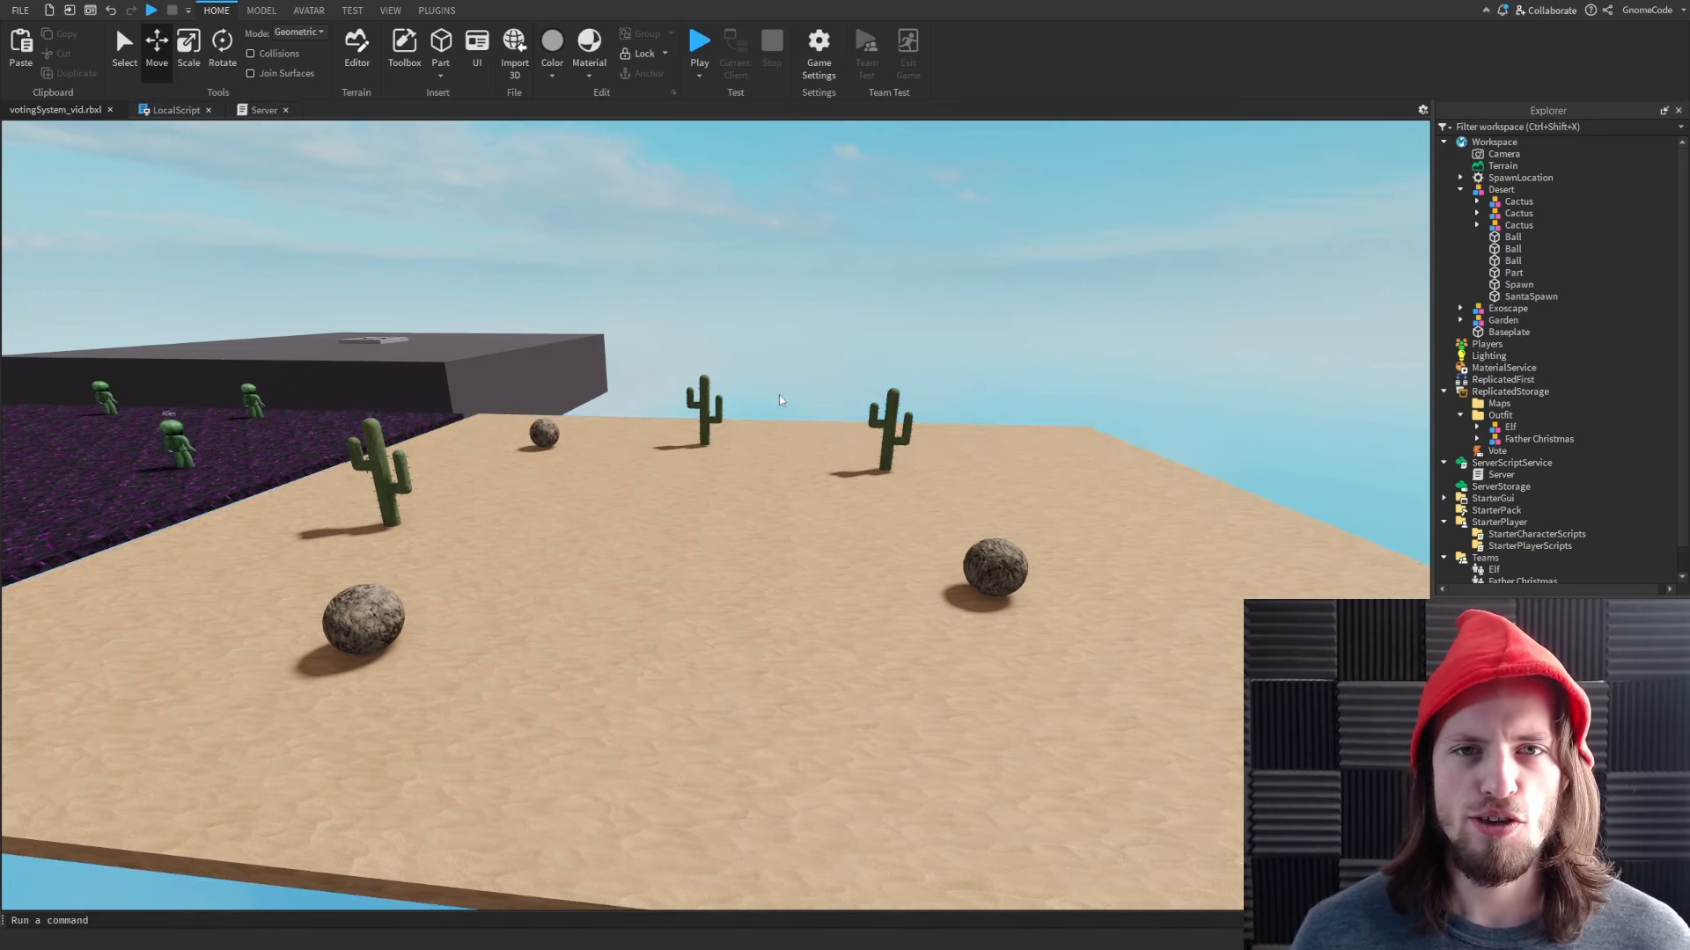
Switch to the christmasContagion place holding the CandySword and ClassicSword tools
{"action": "left_click", "coordinate": [697, 43]}
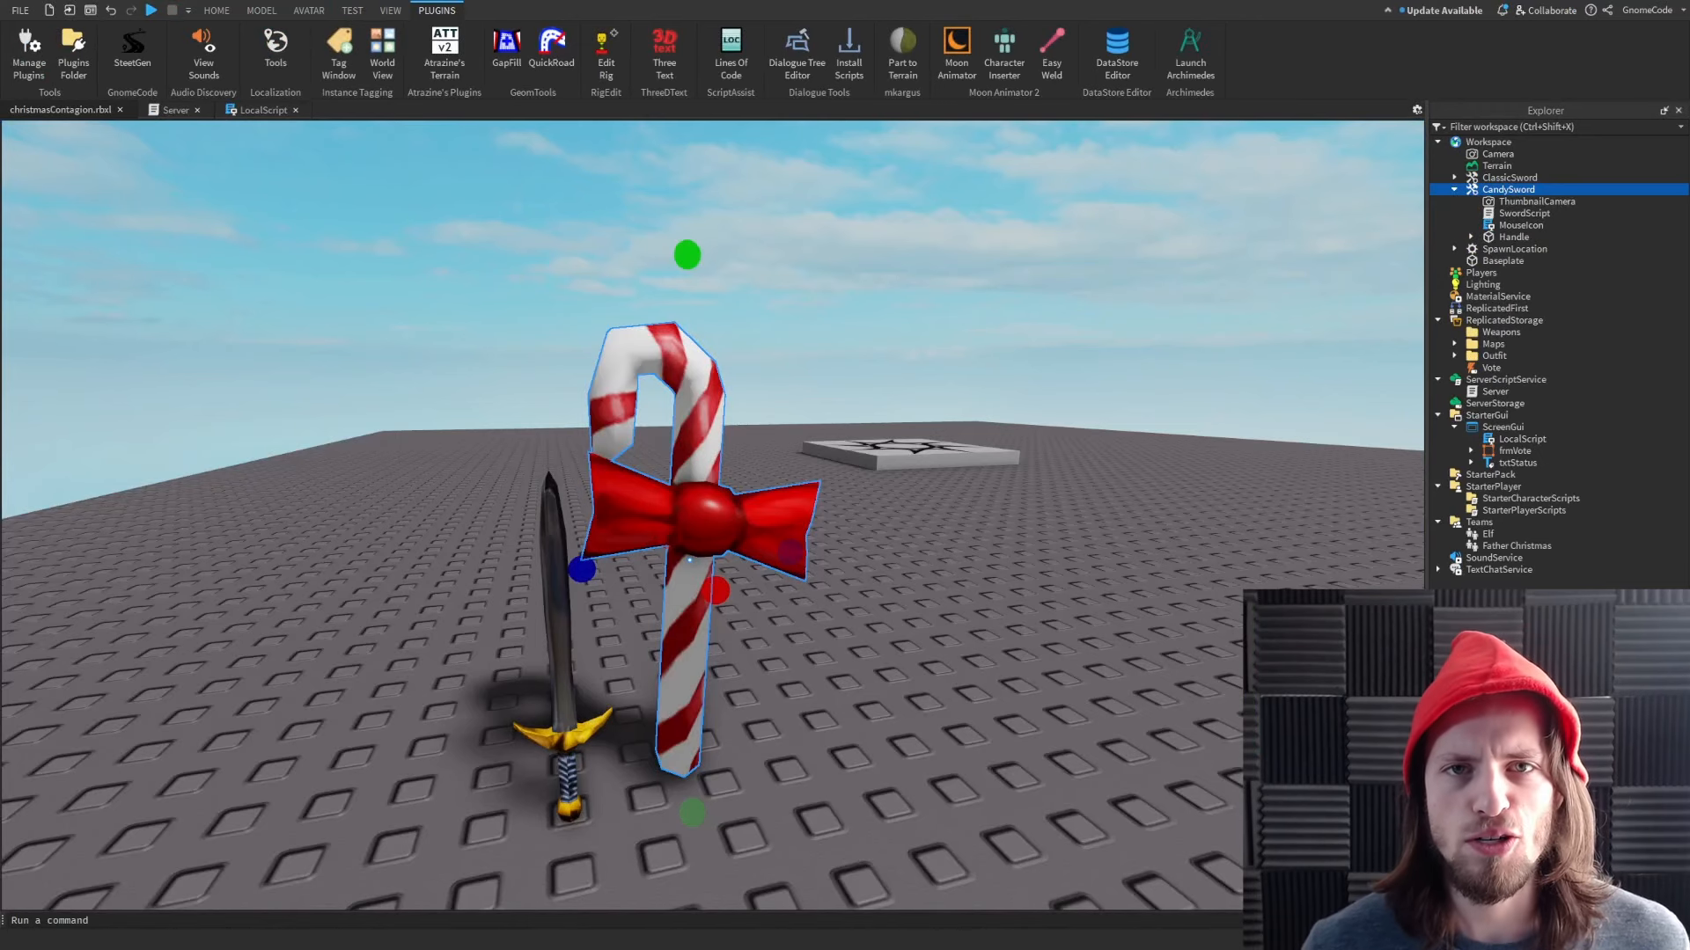
Select the sword and reposition its grip with the Tool Grip Editor plugin
{"action": "left_click", "coordinate": [1510, 177]}
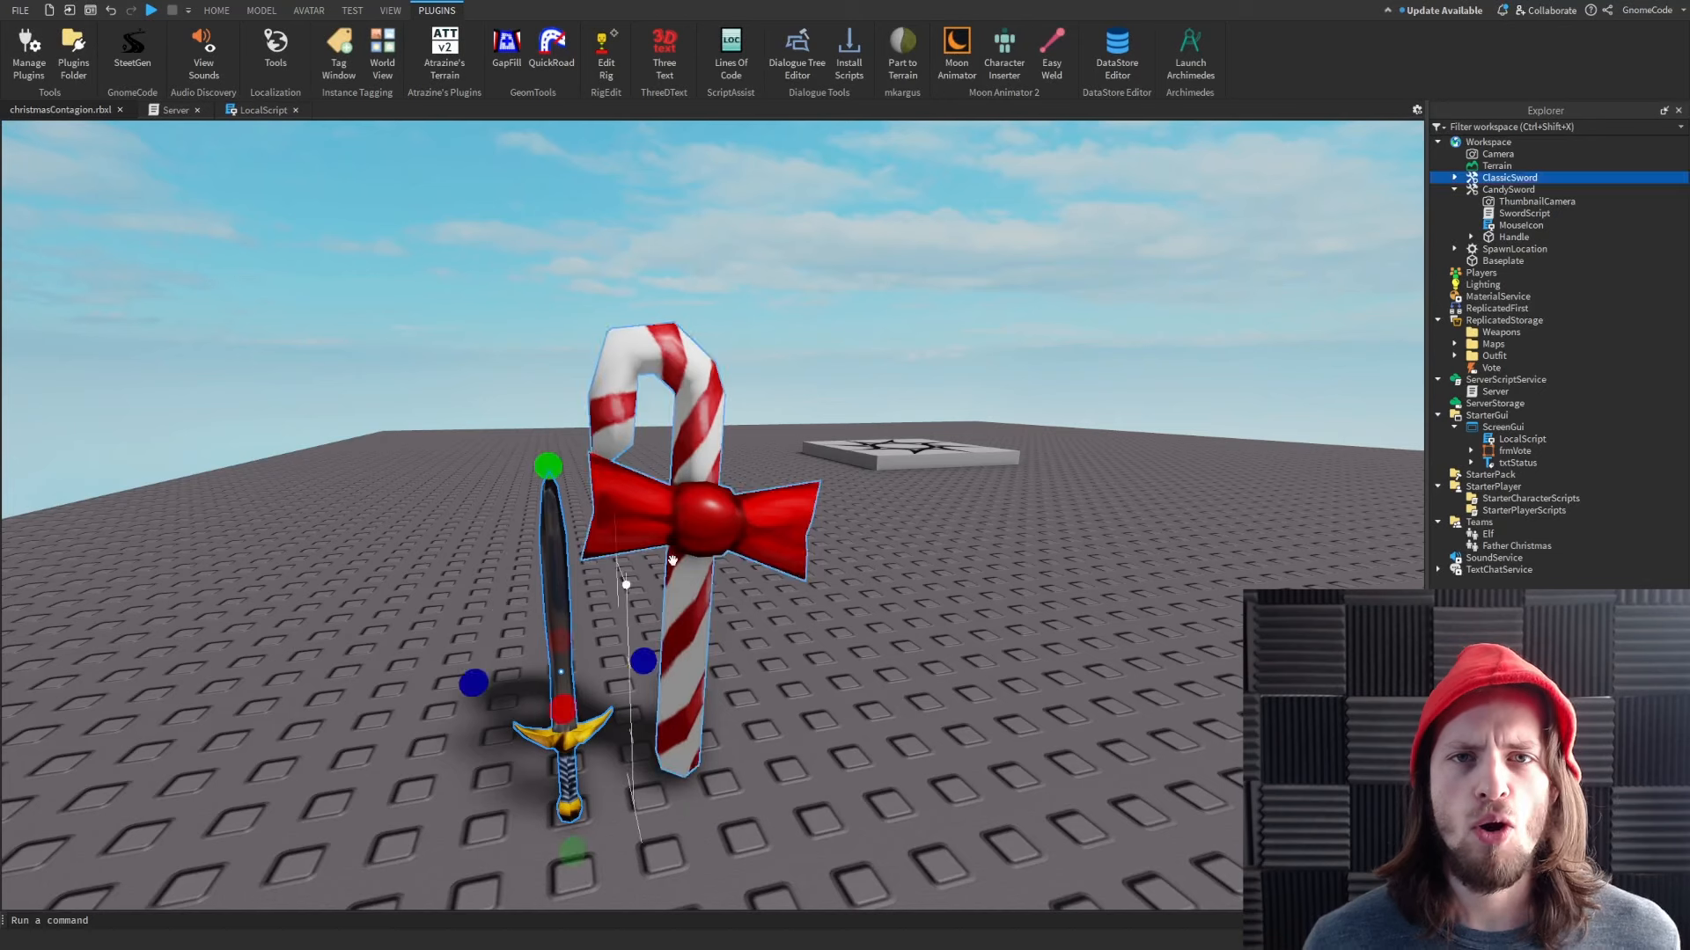
{"action": "left_click", "coordinate": [1508, 190]}
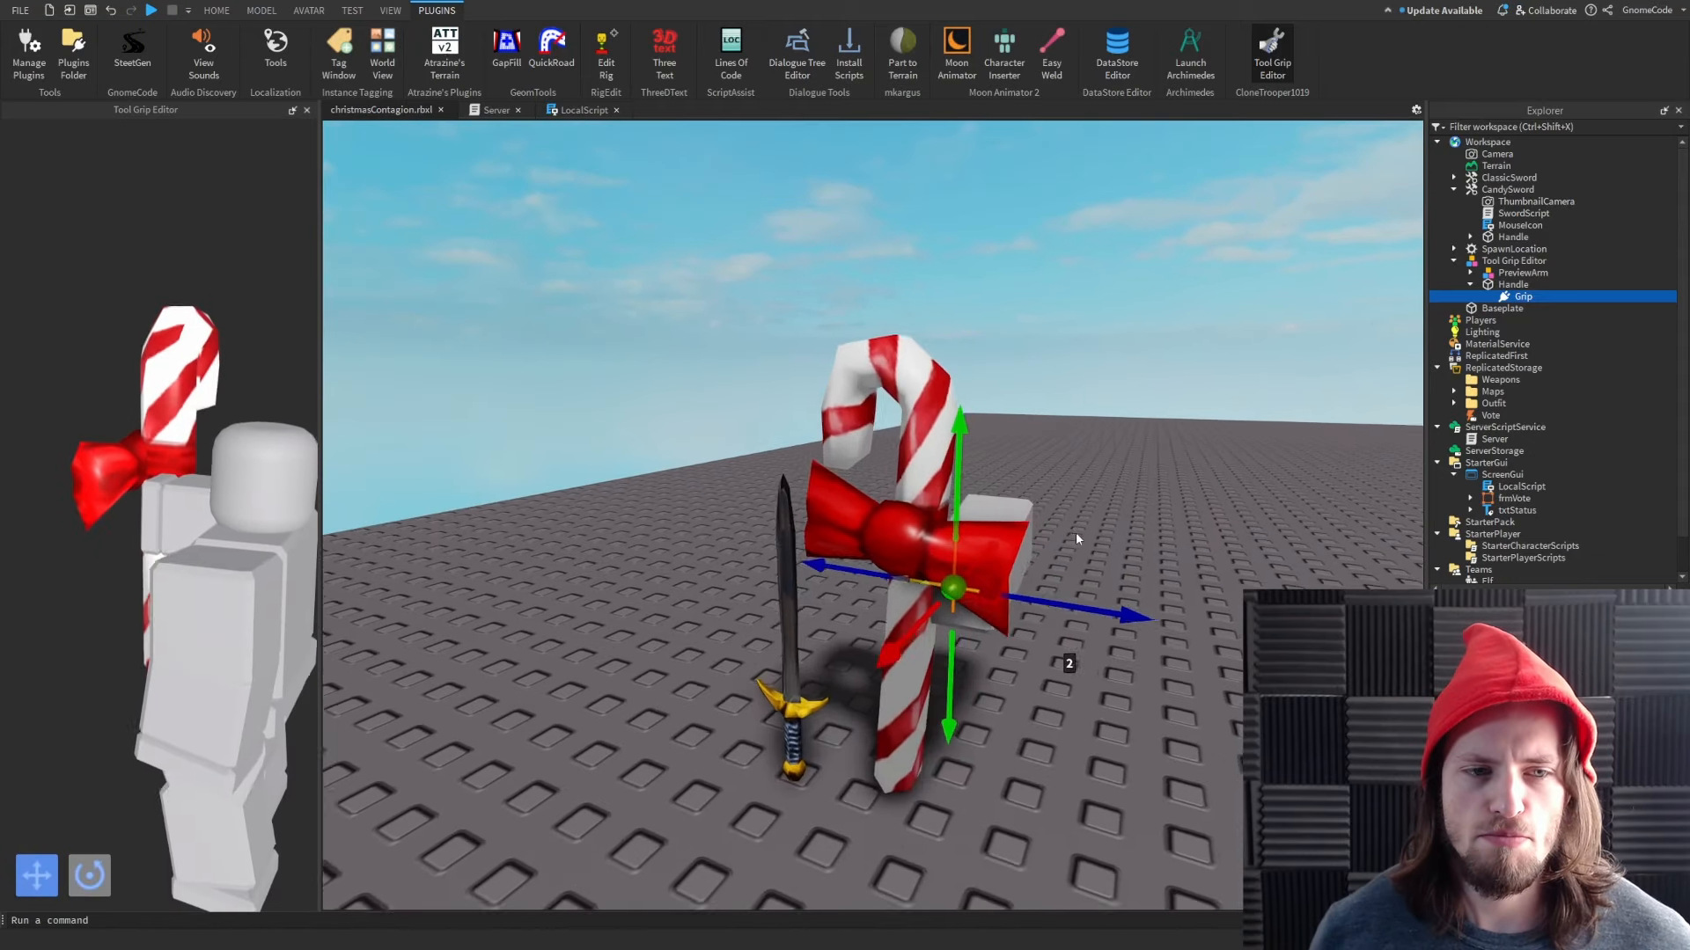
{"action": "left_click", "coordinate": [261, 10]}
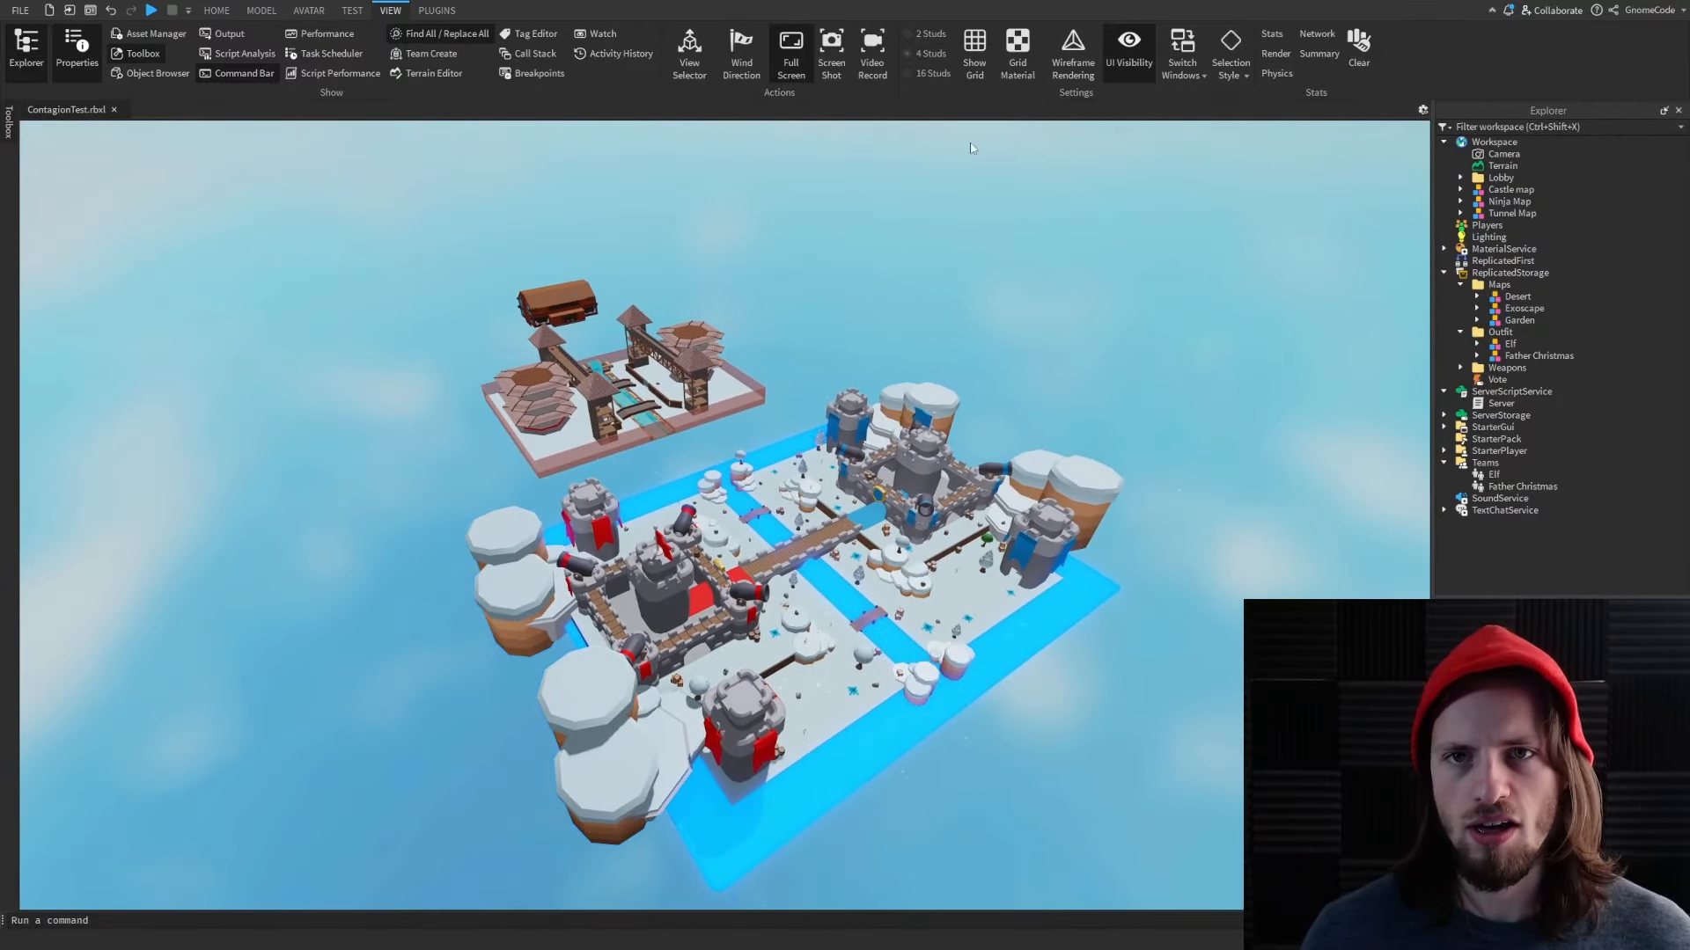
Start a playtest of the voting infection game from the Test menu
{"action": "left_click", "coordinate": [351, 10]}
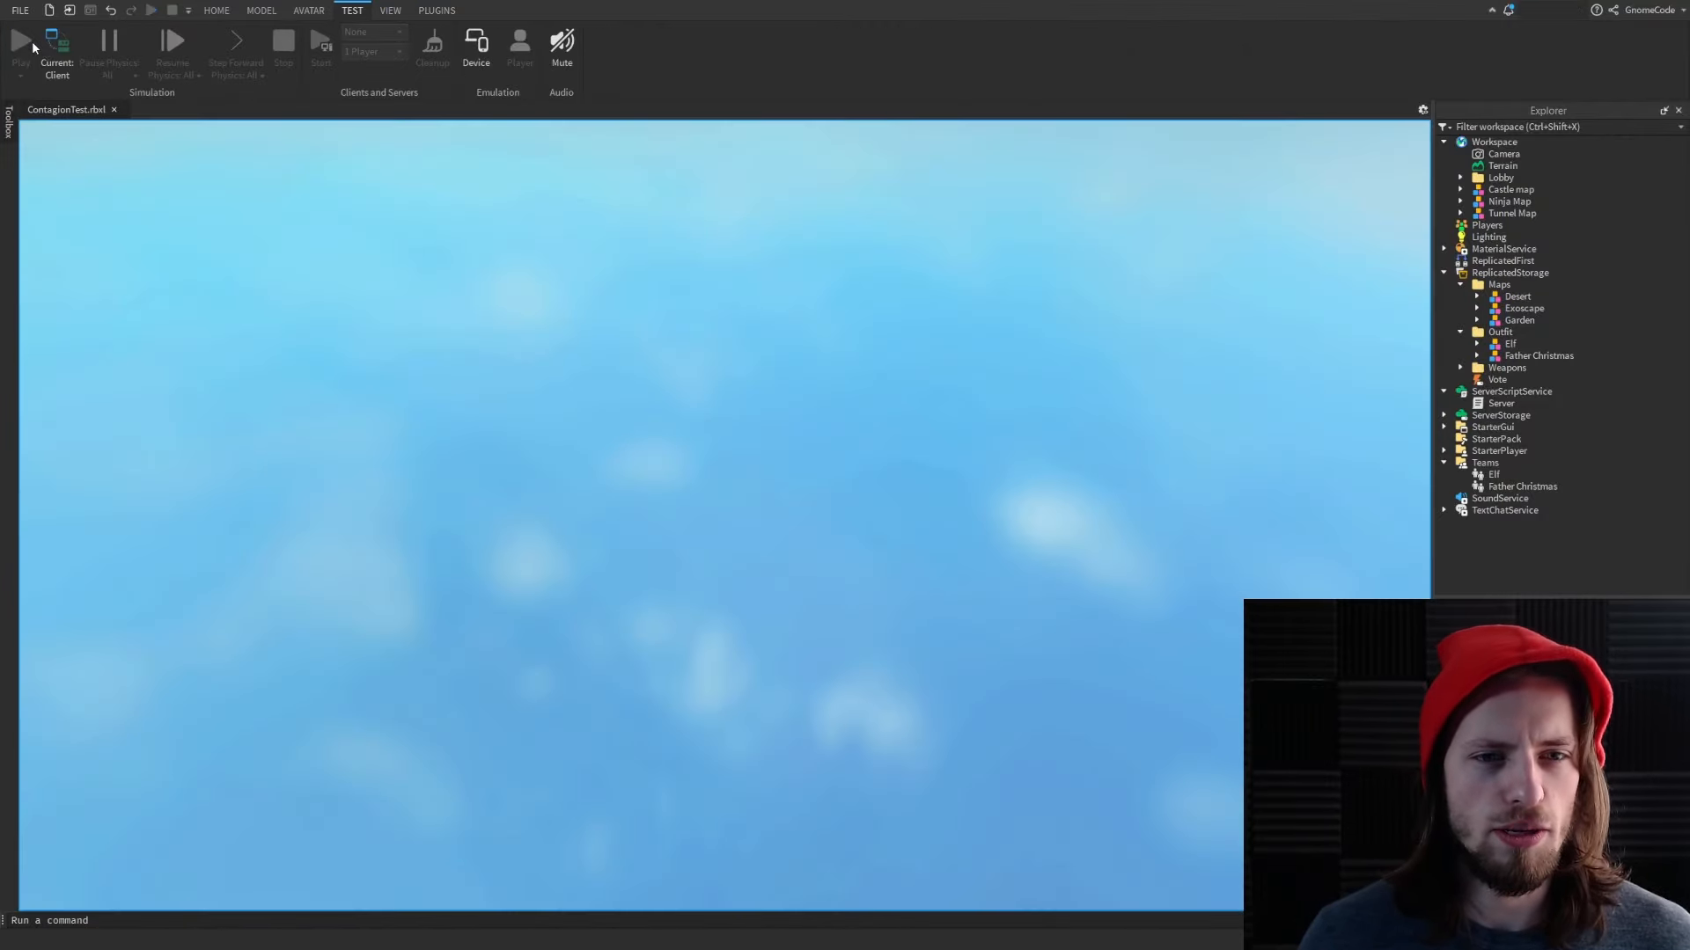
{"action": "left_click", "coordinate": [20, 39]}
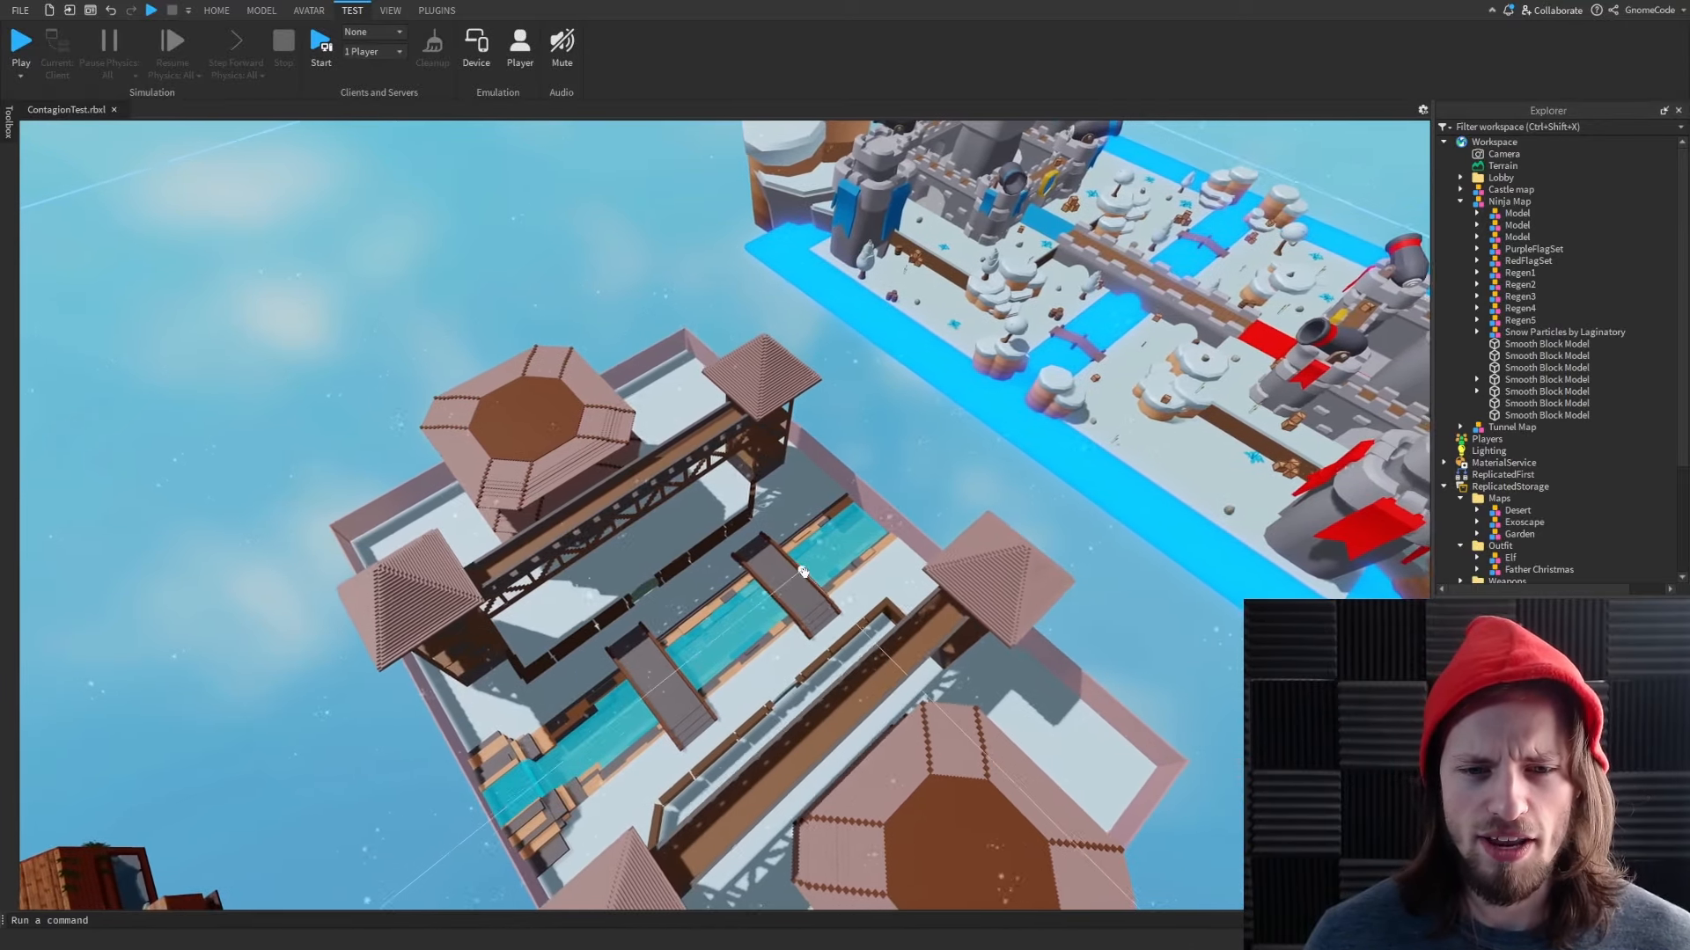
Orbit the camera around the Ninja Map to view its pagodas, water channel and bridges
{"action": "left_click_drag", "start_coordinate": [802, 571], "coordinate": [841, 485]}
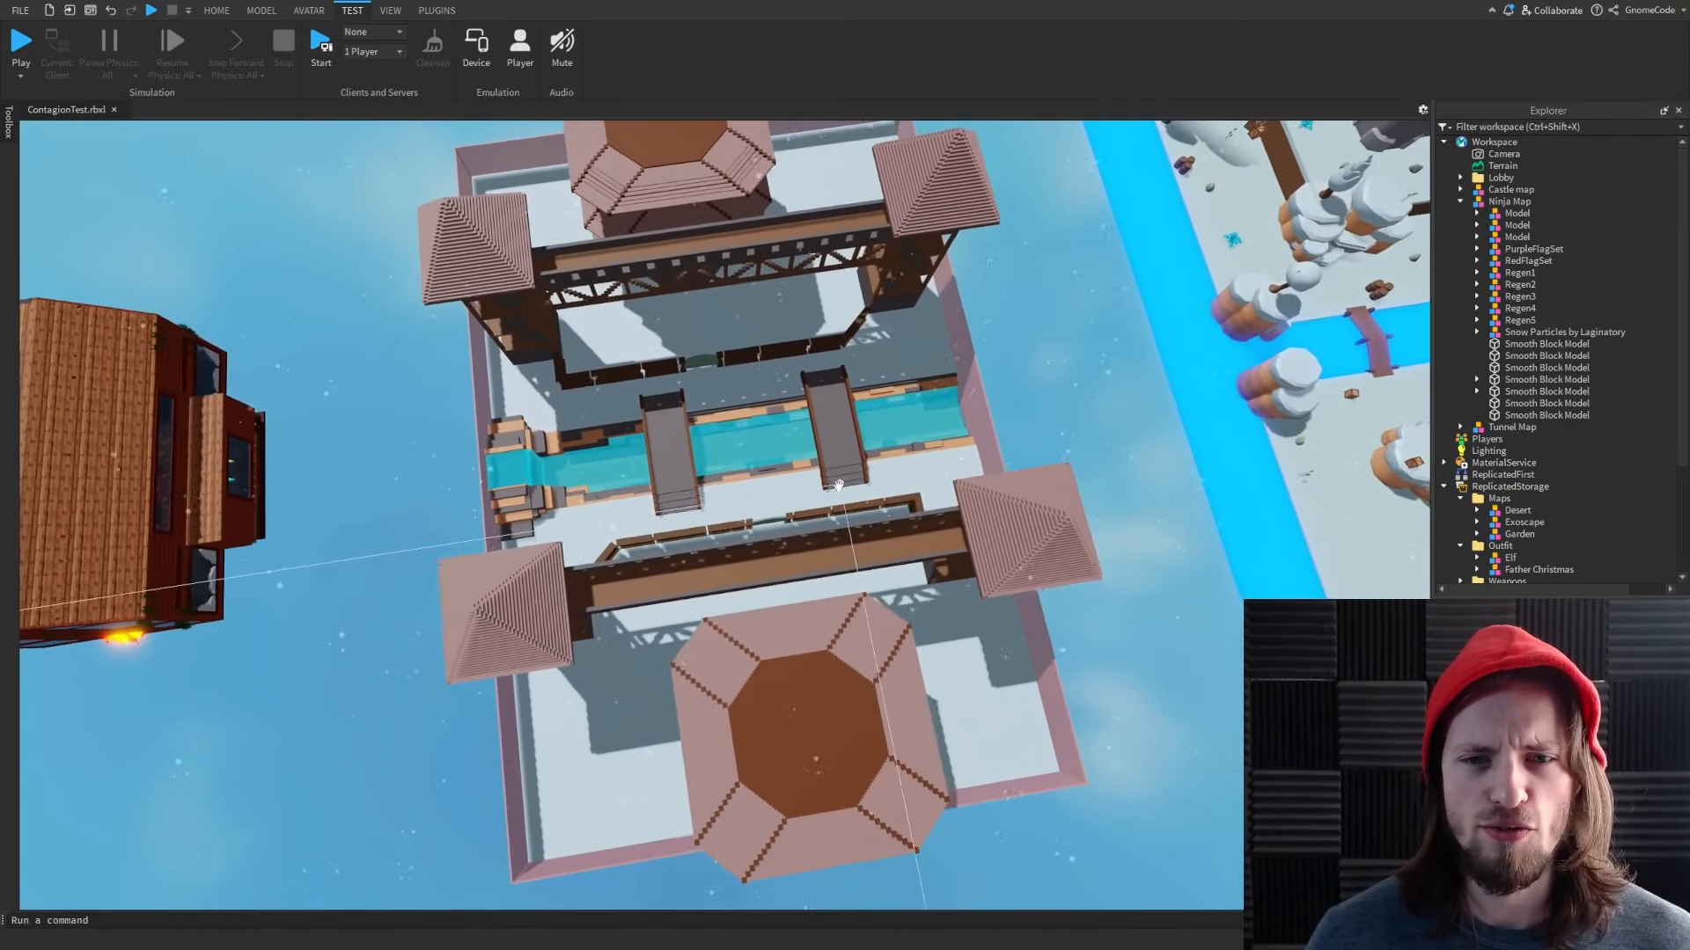